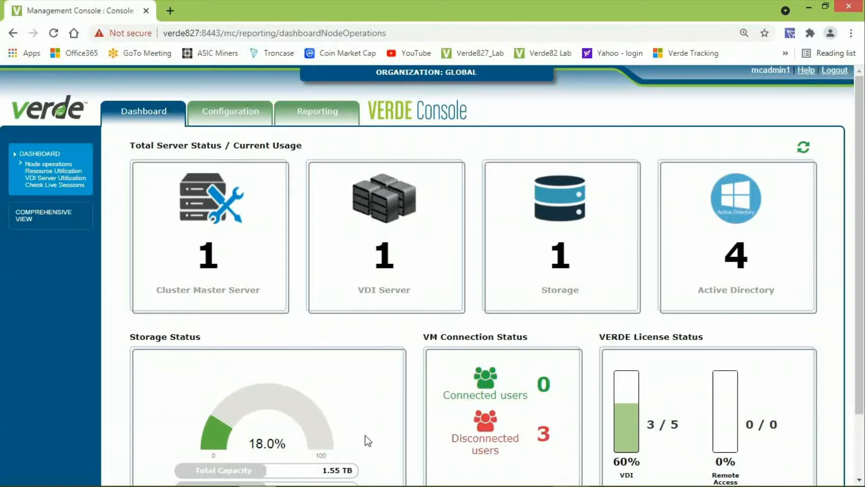
mouse_move(279, 365)
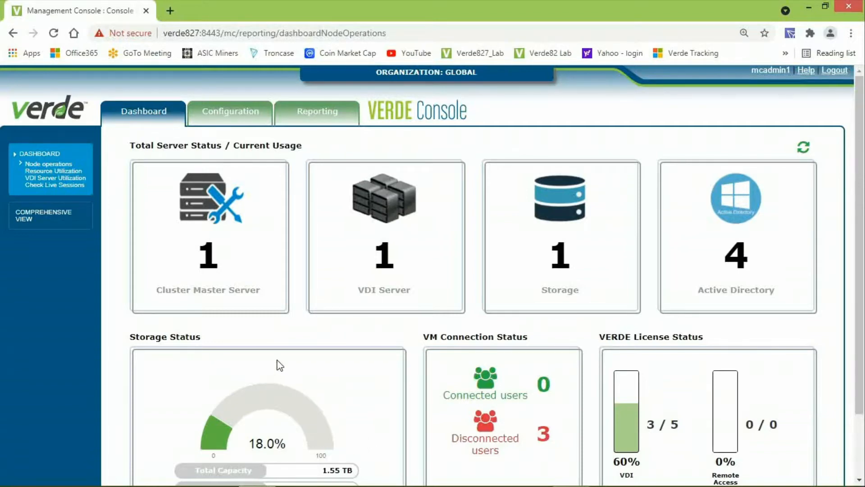
mouse_move(305, 302)
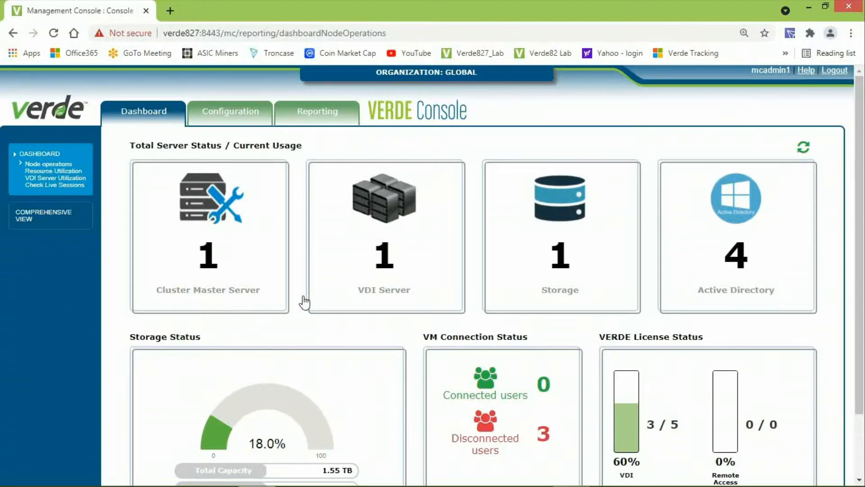
mouse_move(369, 309)
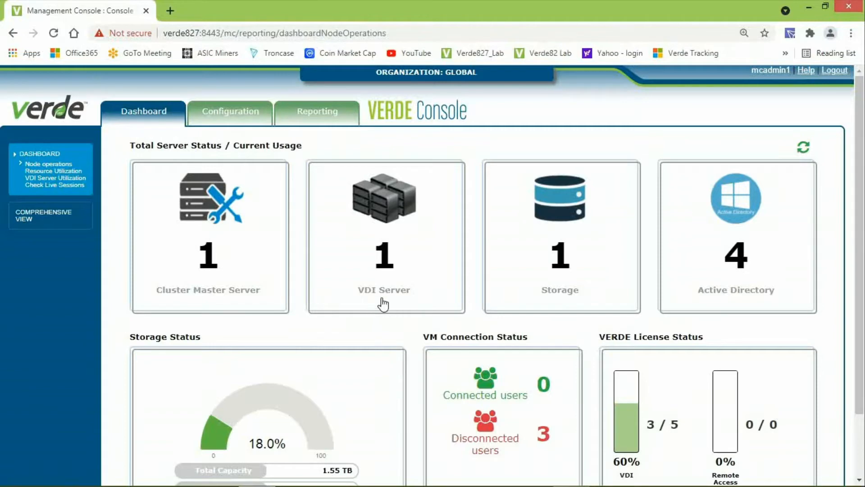
mouse_move(378, 296)
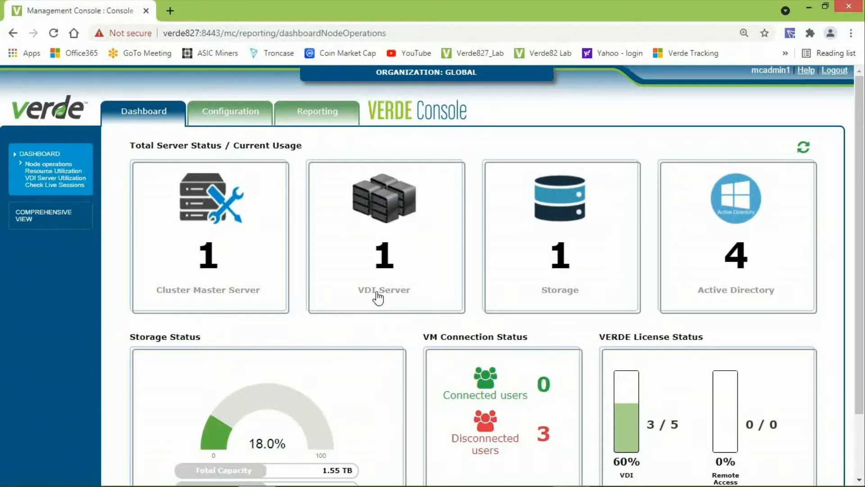
mouse_move(330, 168)
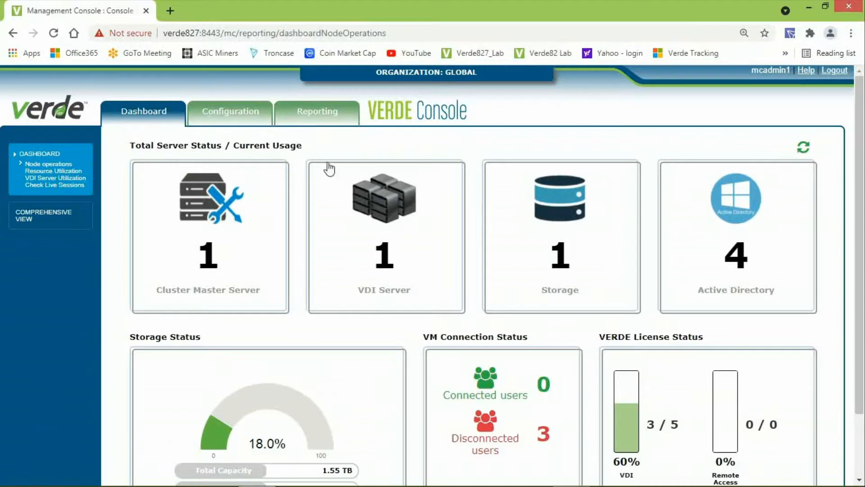
Navigate to Administration > Users to show the console user accounts list.
click(230, 111)
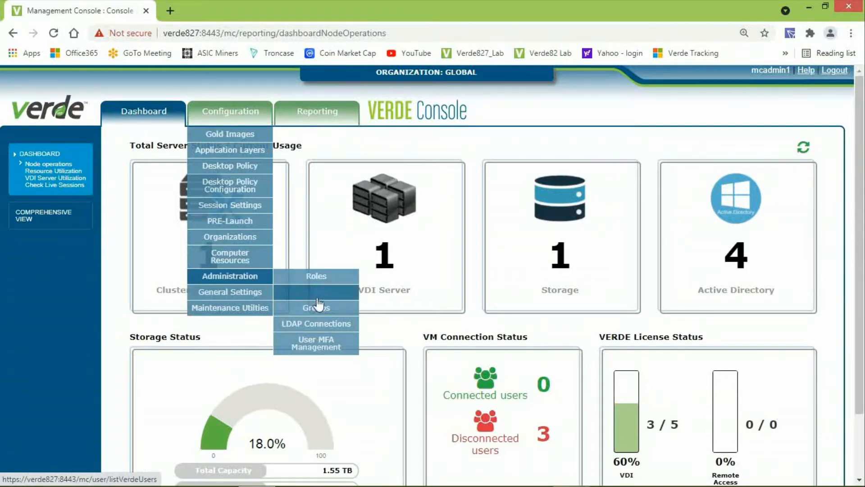
click(315, 307)
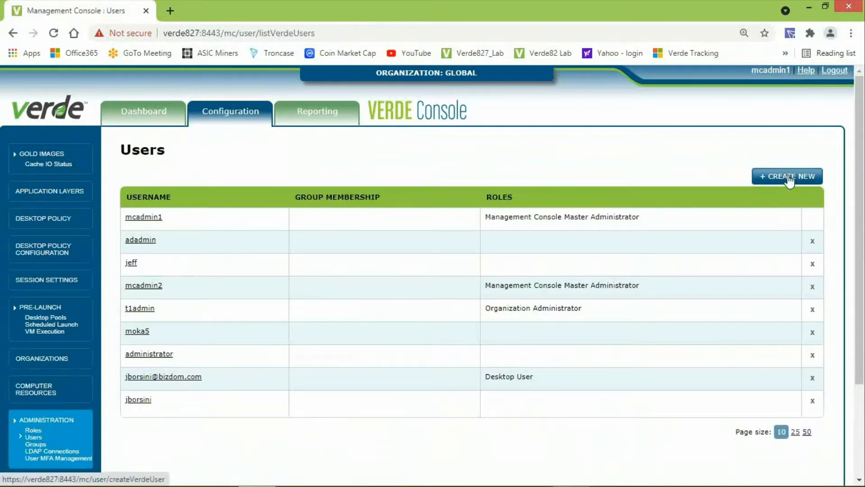
Create a new local user named allusers with its password entered and confirmed, then save it.
click(787, 176)
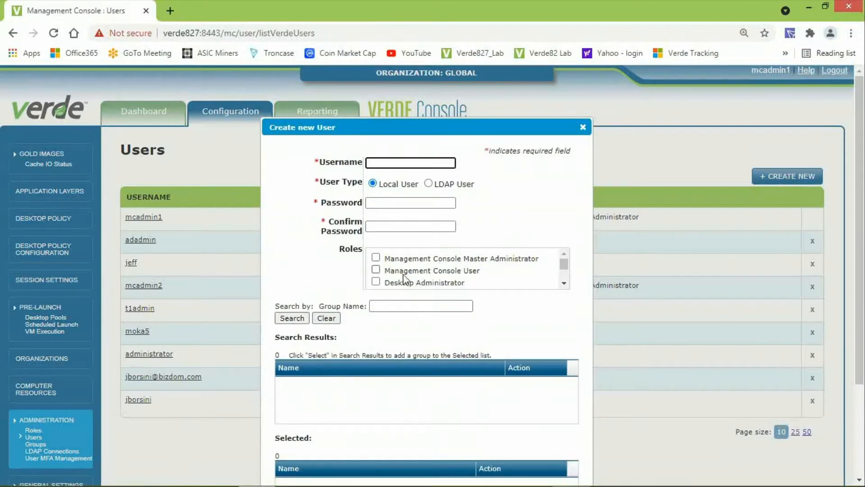
mouse_move(352, 301)
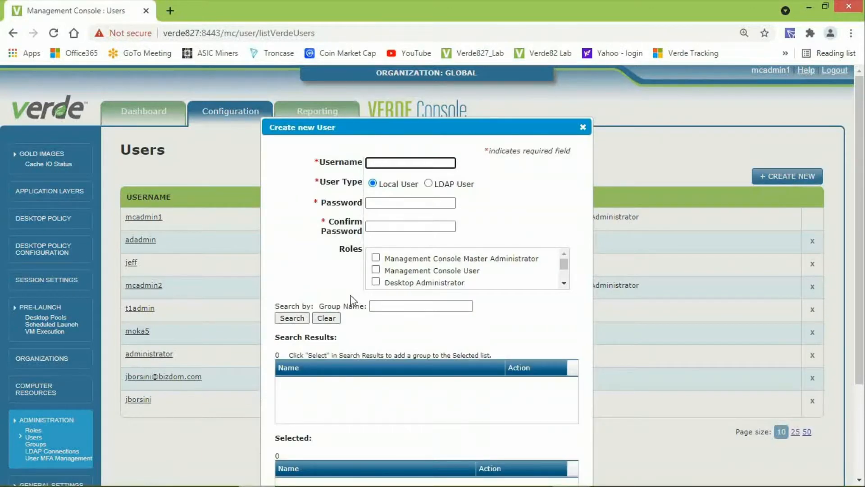
mouse_move(225, 311)
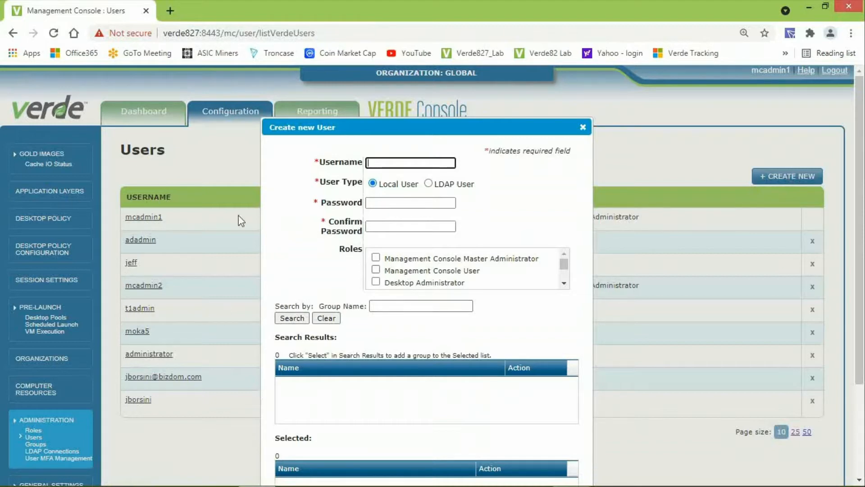
click(411, 162)
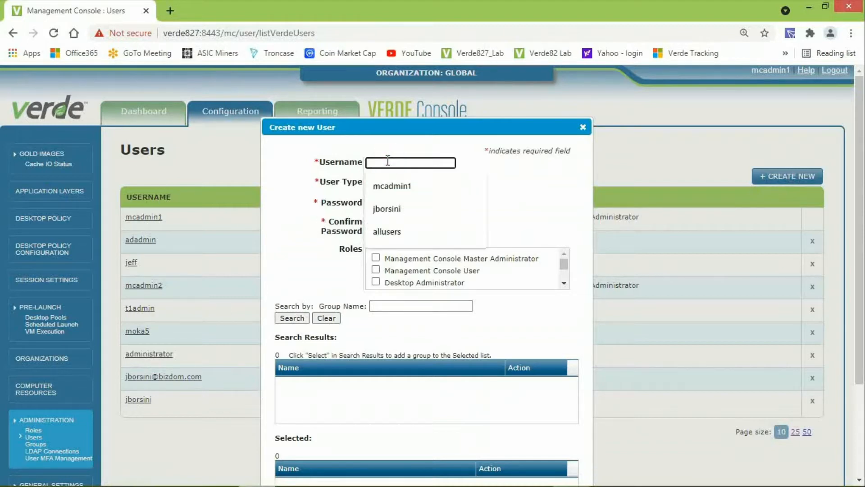
click(387, 232)
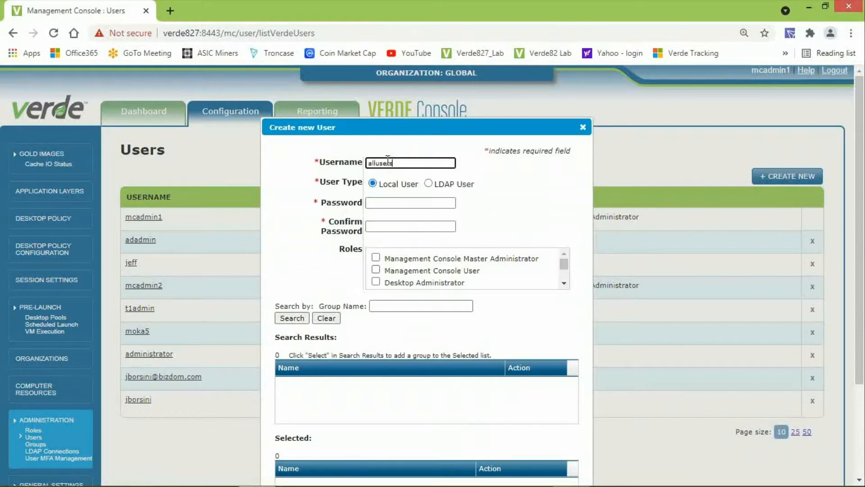
mouse_move(477, 180)
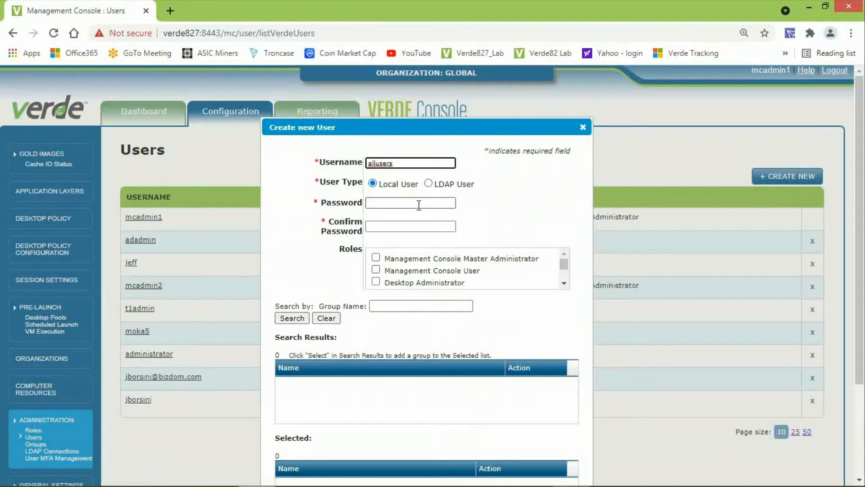
click(410, 203)
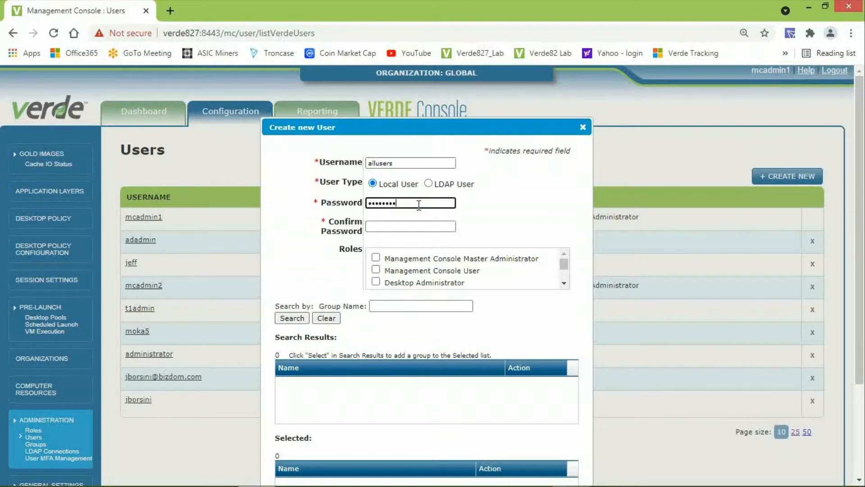
click(411, 226)
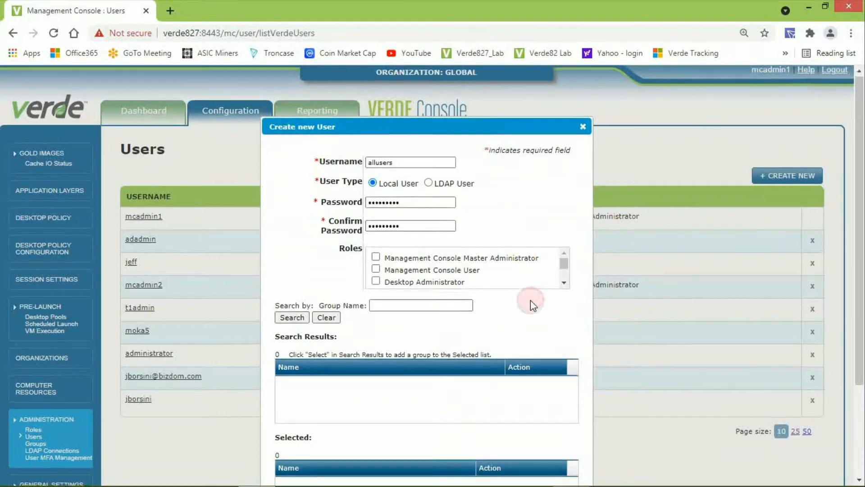
scroll(down, 3)
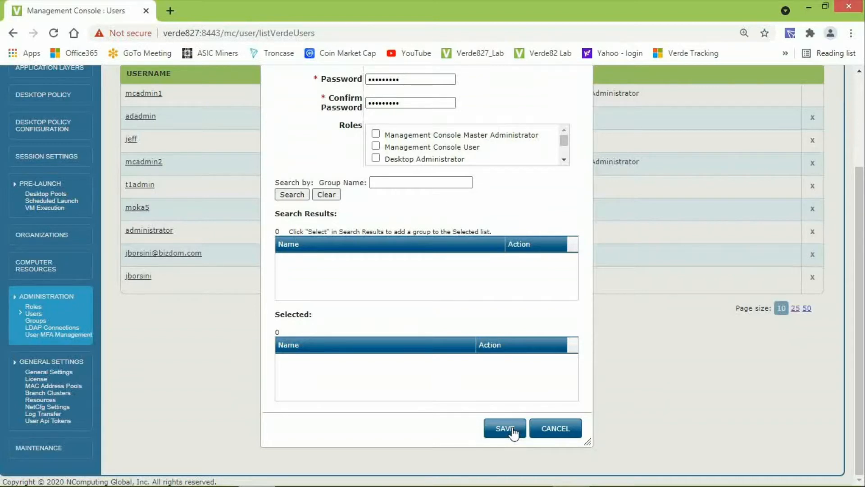
click(504, 427)
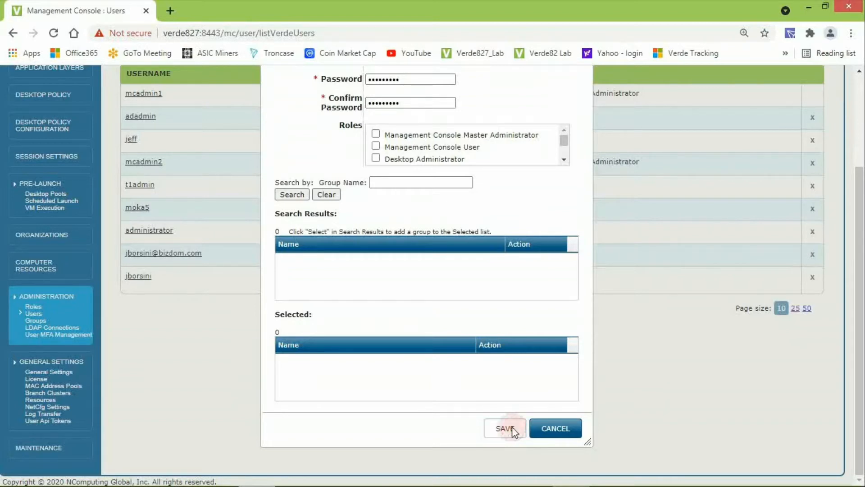
click(504, 428)
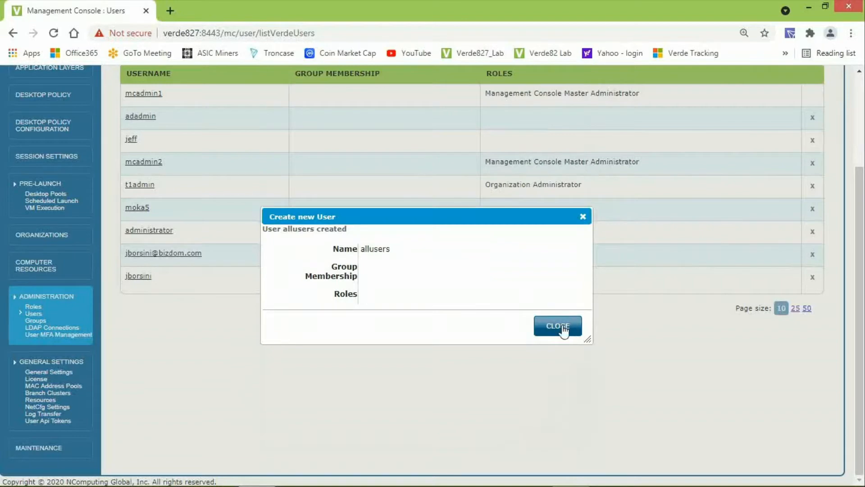
Dismiss the user-created confirmation and return toward the Configuration sections.
click(557, 325)
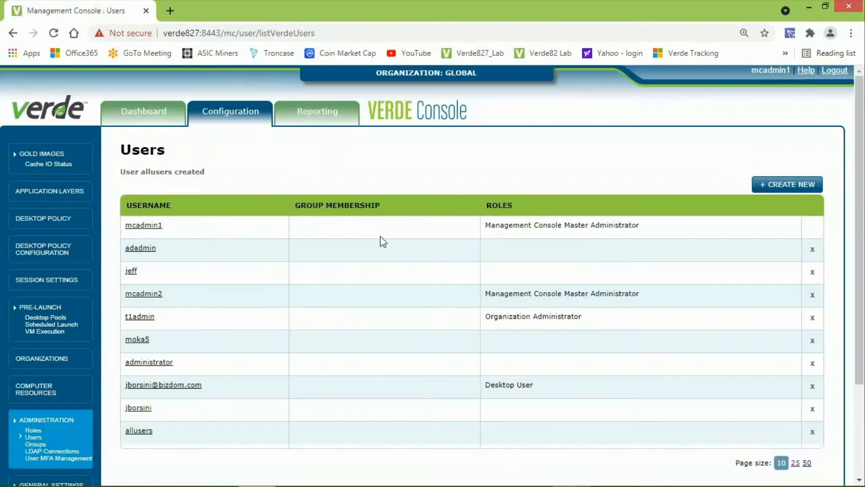
mouse_move(378, 237)
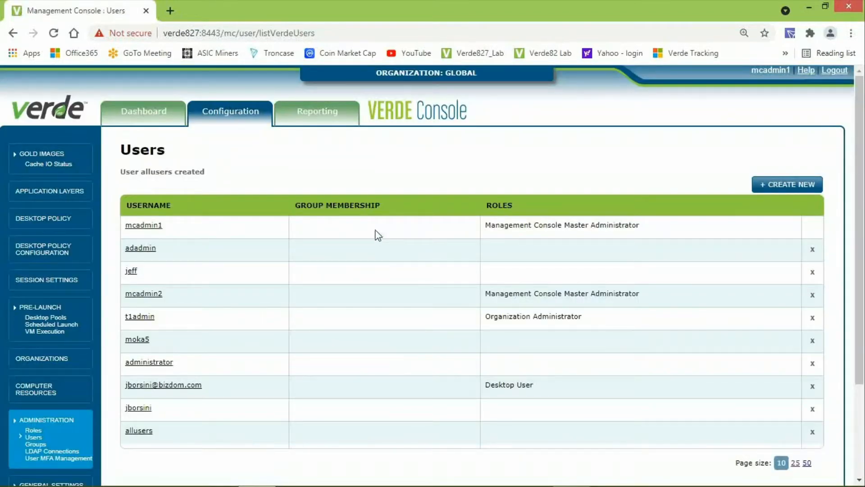
click(230, 111)
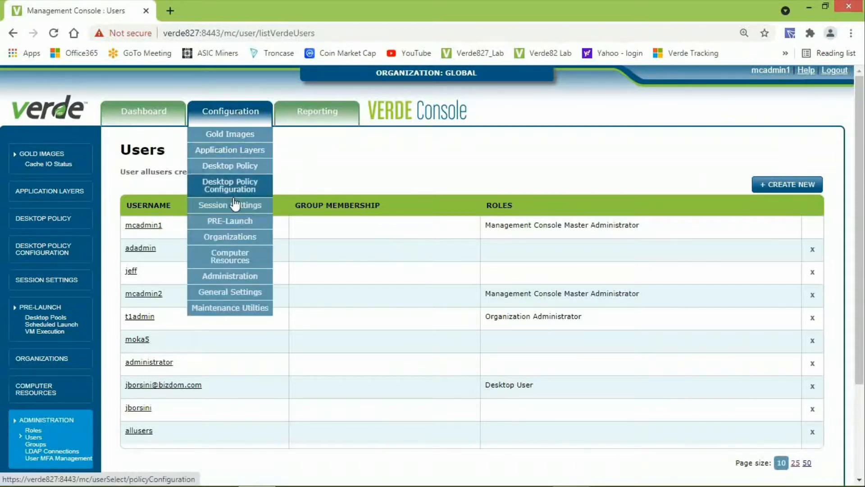
mouse_move(230, 205)
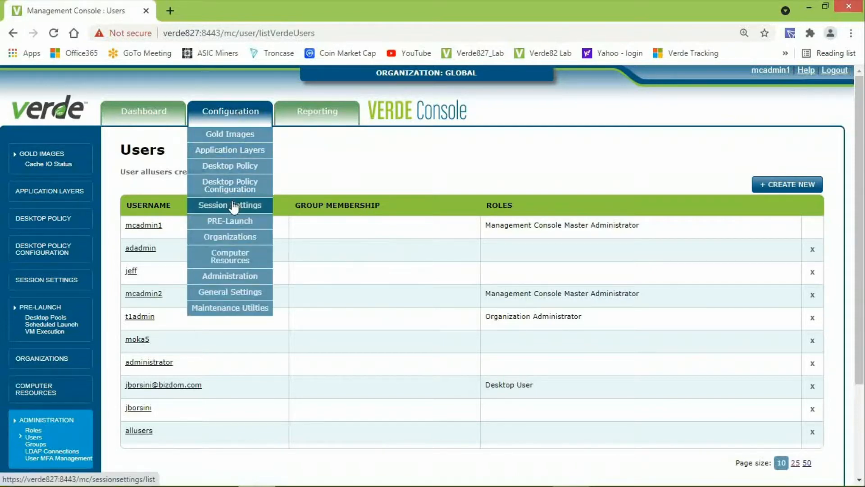
Show the Session Settings table under Configuration.
click(230, 205)
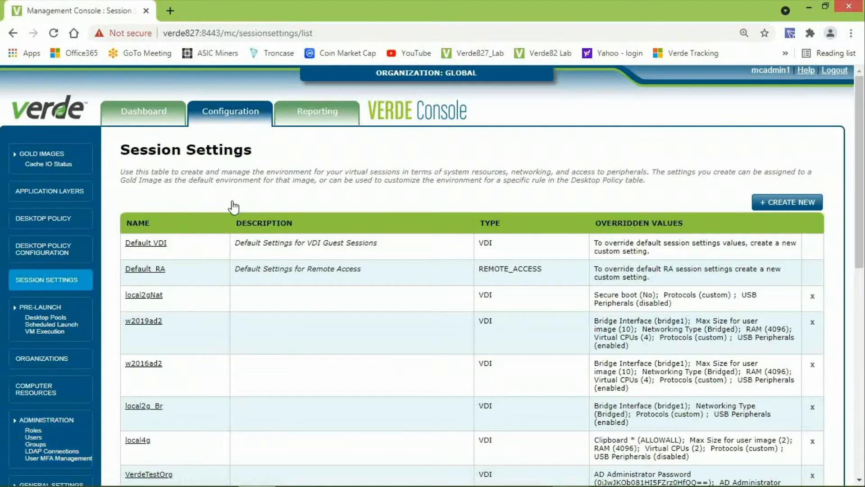
mouse_move(328, 298)
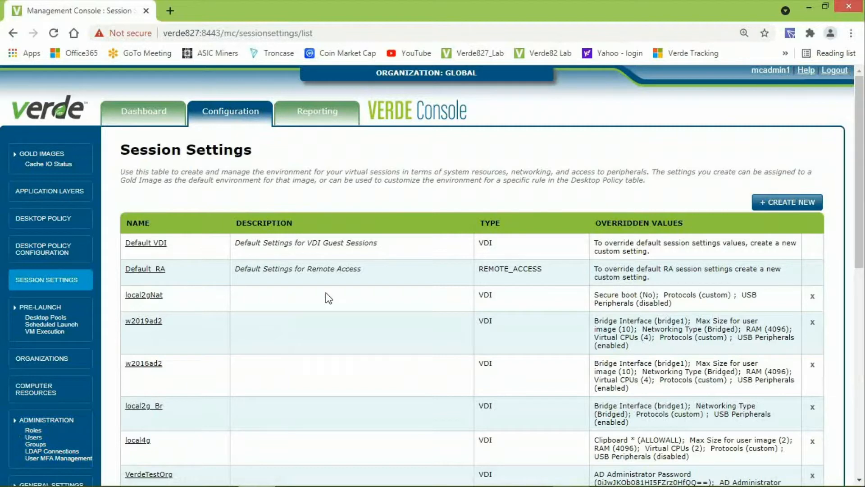
mouse_move(170, 275)
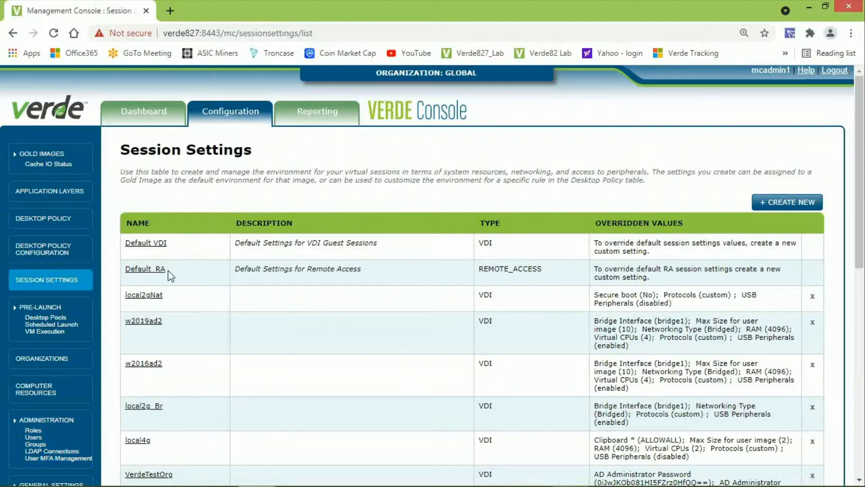
mouse_move(144, 268)
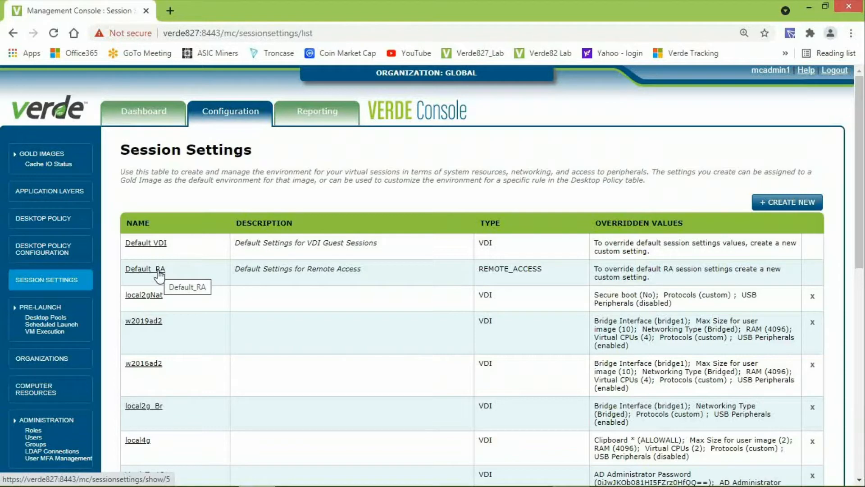
mouse_move(187, 299)
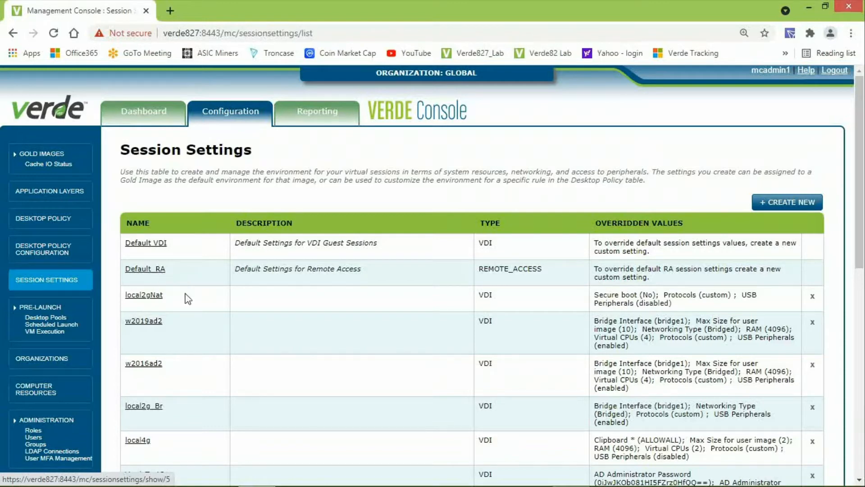
mouse_move(788, 202)
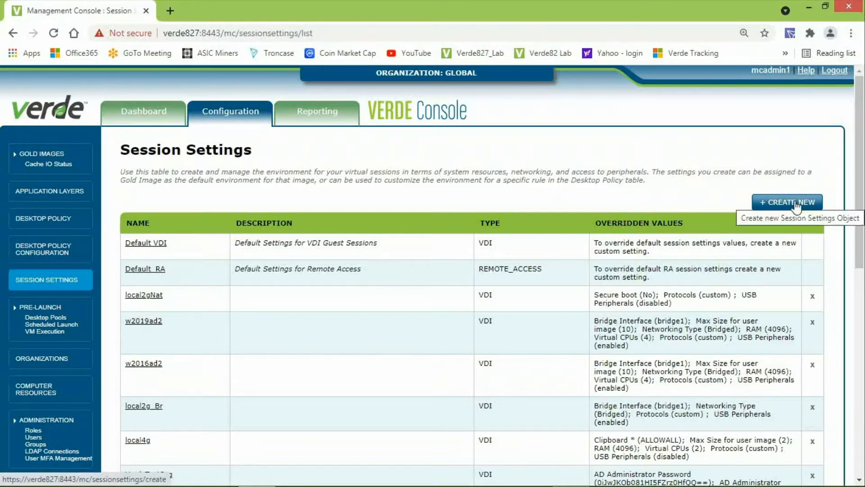
Begin a new session settings object and name it testra.
click(787, 202)
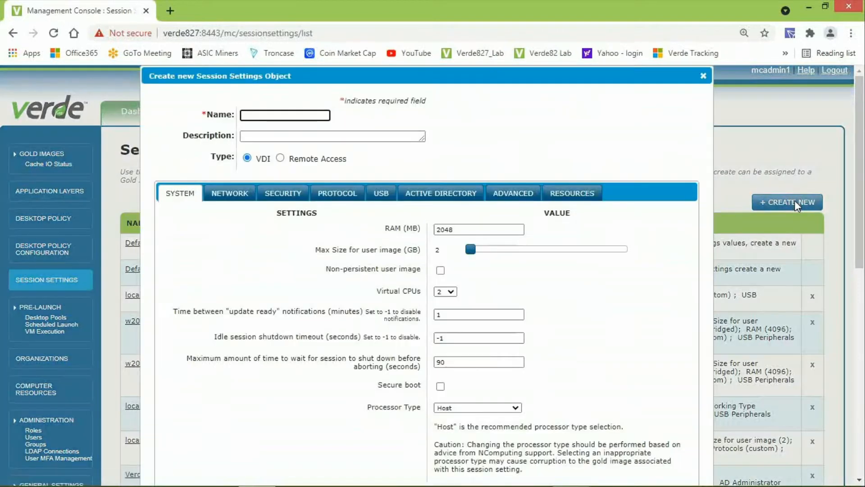
mouse_move(704, 218)
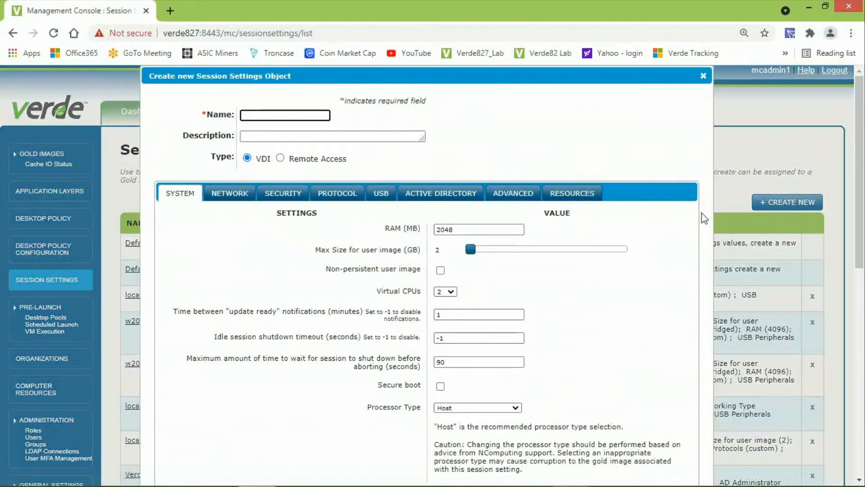
mouse_move(351, 158)
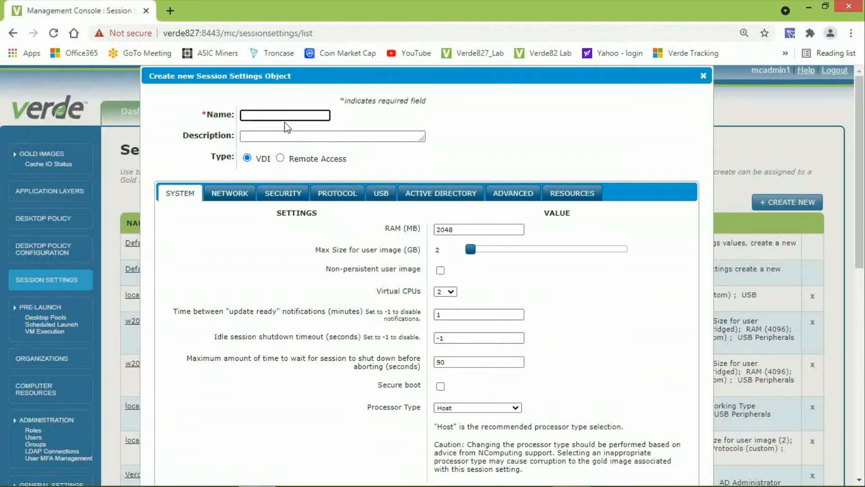
click(285, 114)
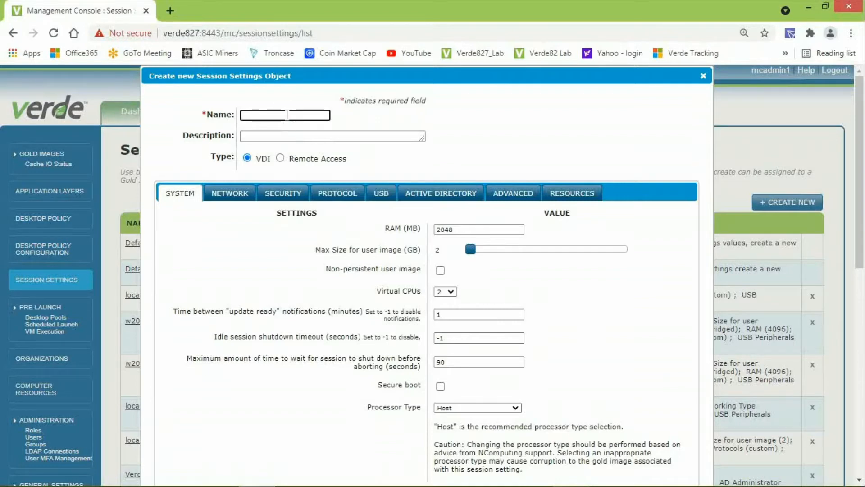
text(test)
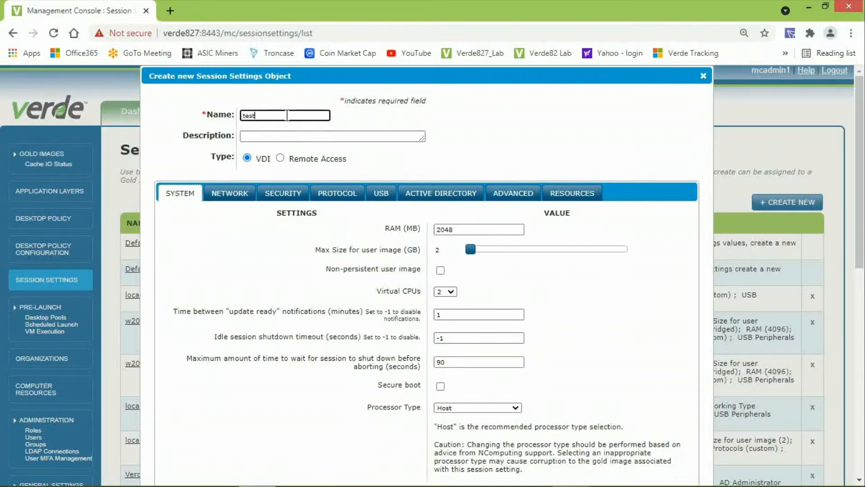
text(ra)
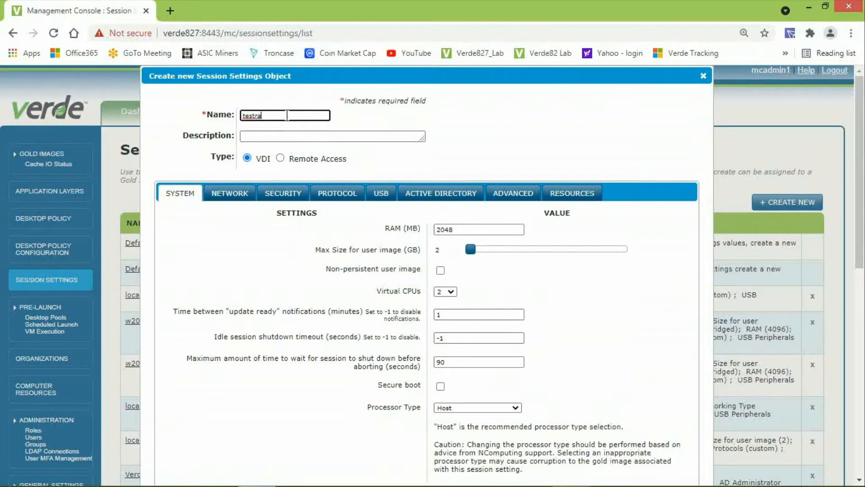
click(331, 136)
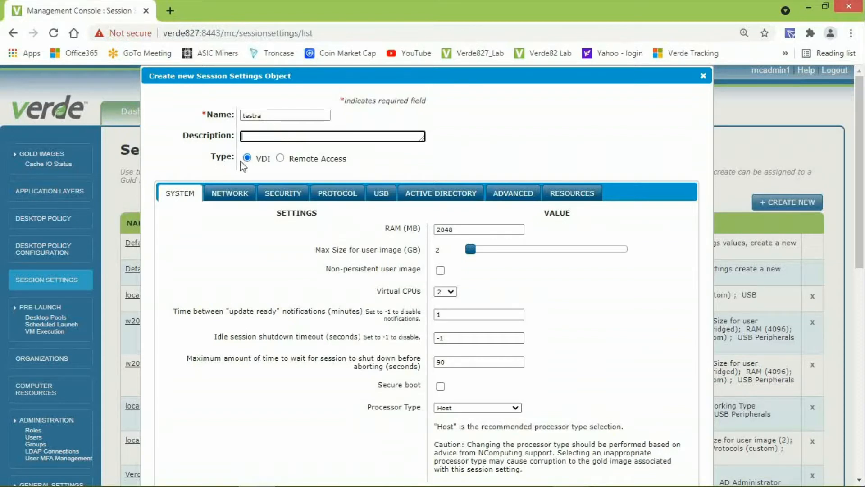
mouse_move(282, 166)
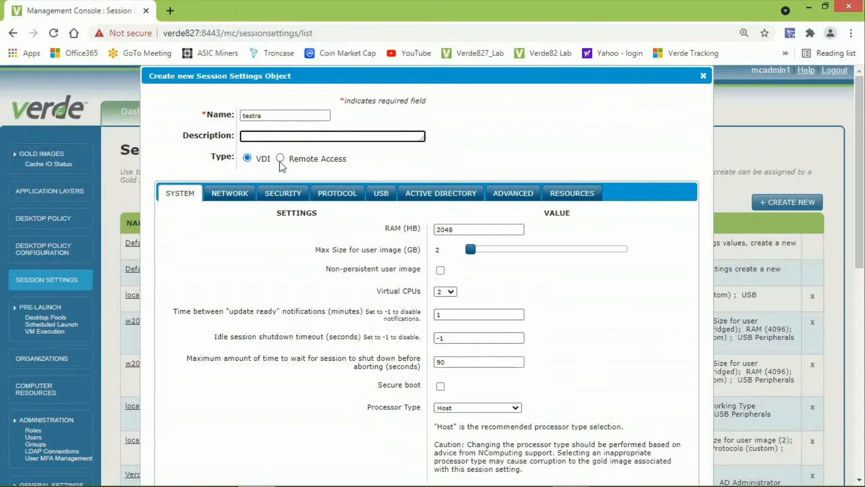
Set testra to the Remote Access type and enable USB Peripheral Support on the USB settings.
click(281, 159)
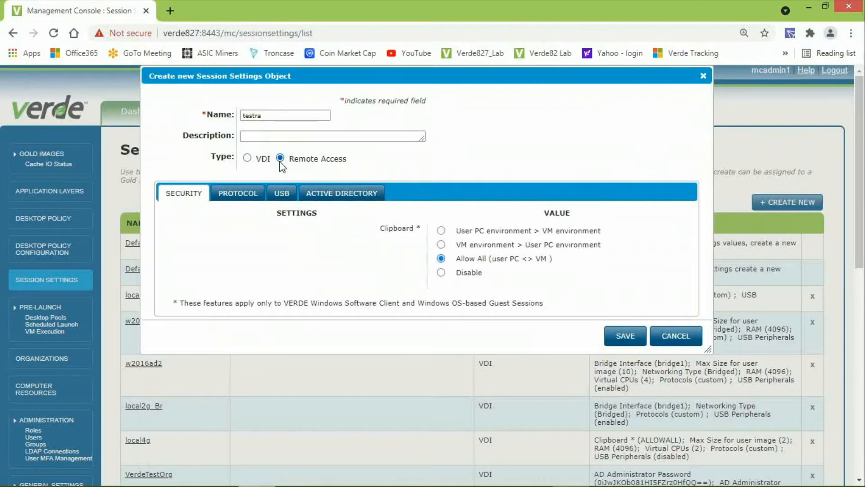
mouse_move(249, 215)
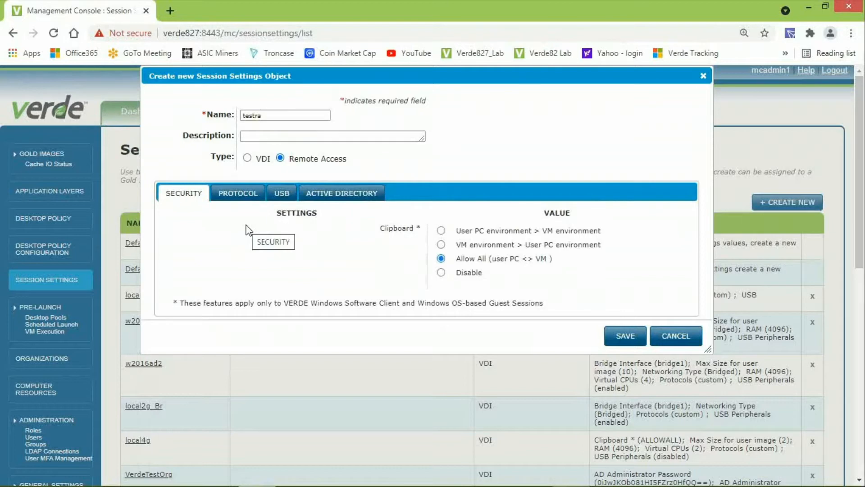
mouse_move(249, 253)
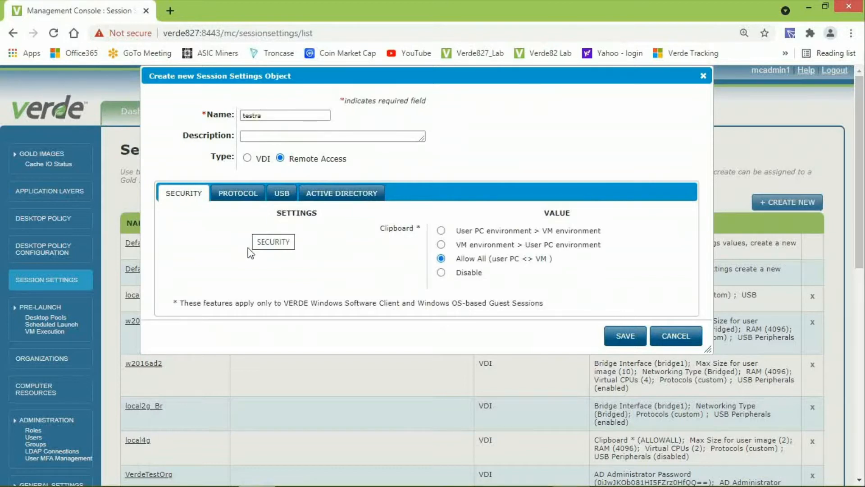
mouse_move(278, 261)
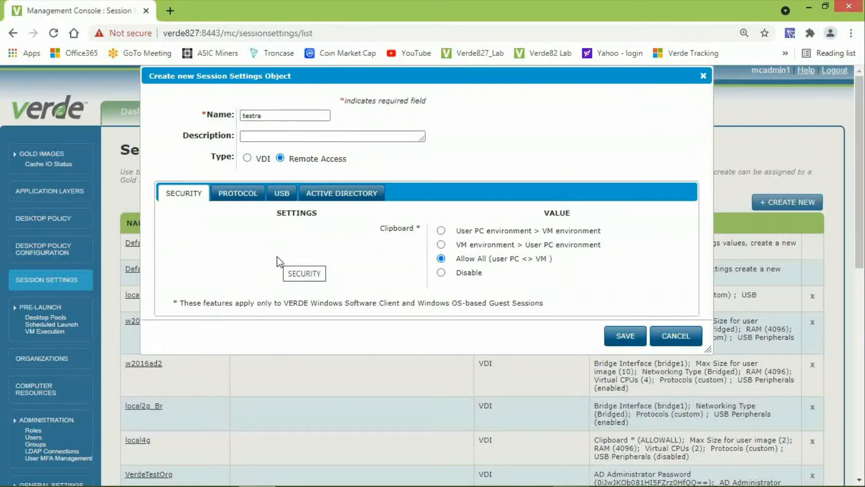
mouse_move(458, 268)
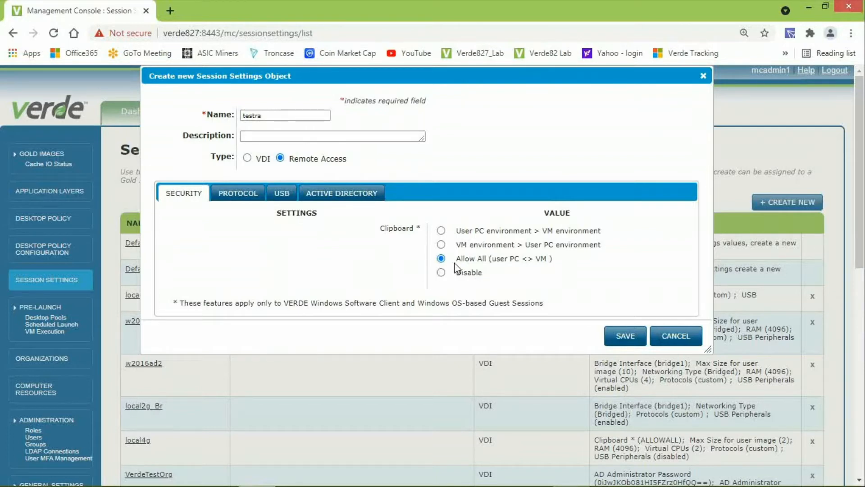
mouse_move(530, 269)
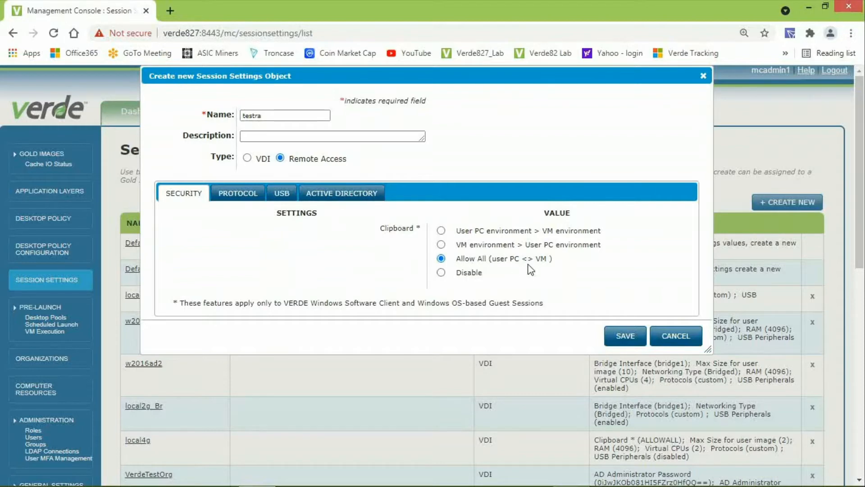
mouse_move(237, 193)
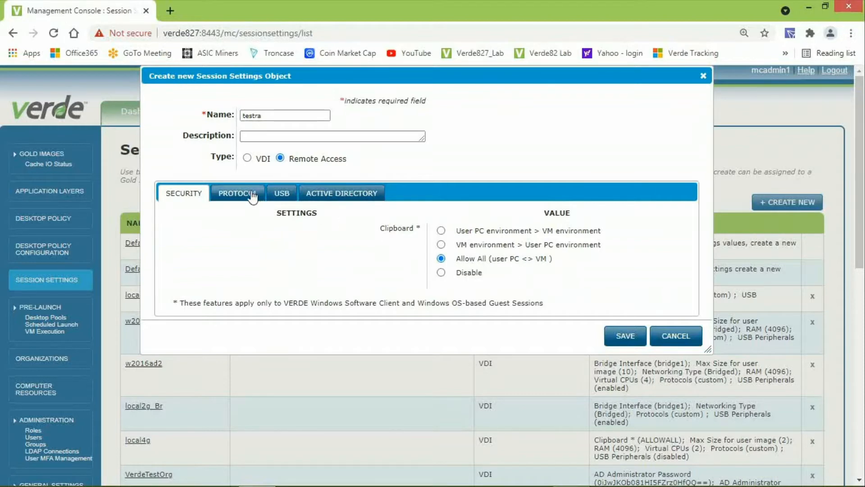
click(237, 193)
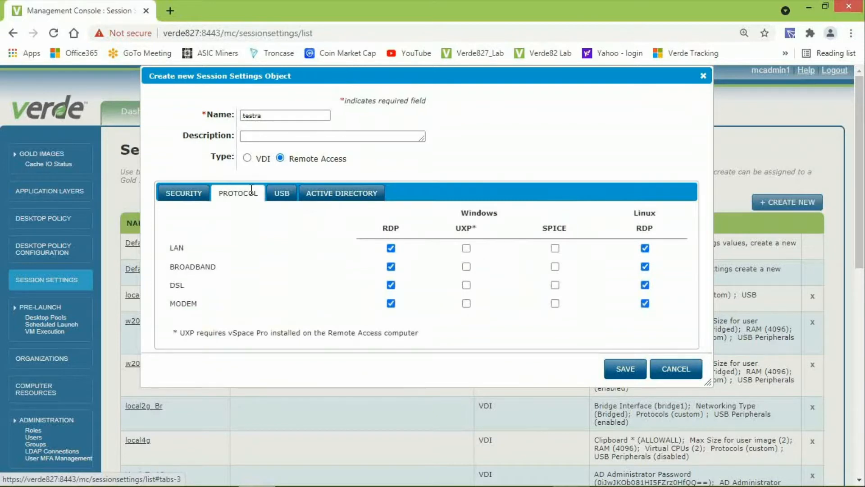
mouse_move(267, 219)
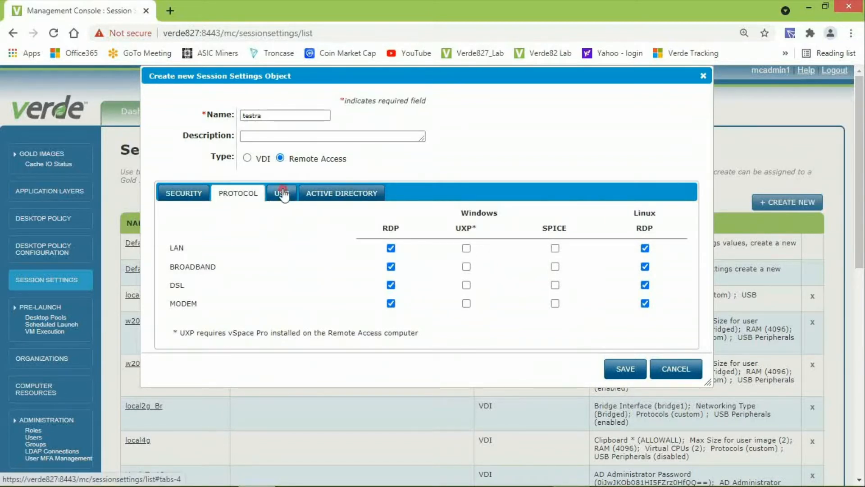
click(281, 193)
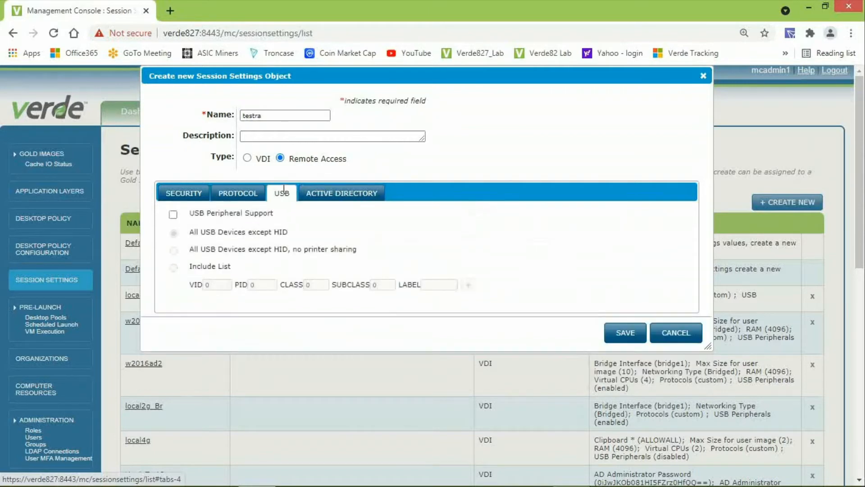
mouse_move(319, 226)
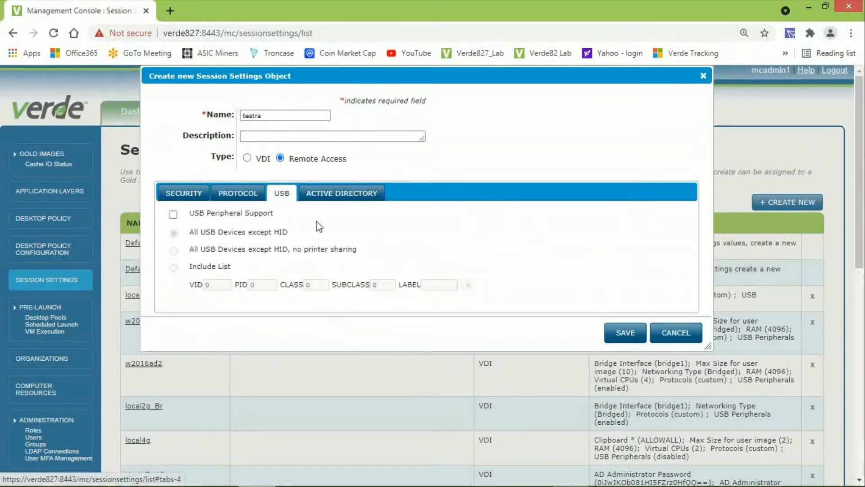
mouse_move(387, 237)
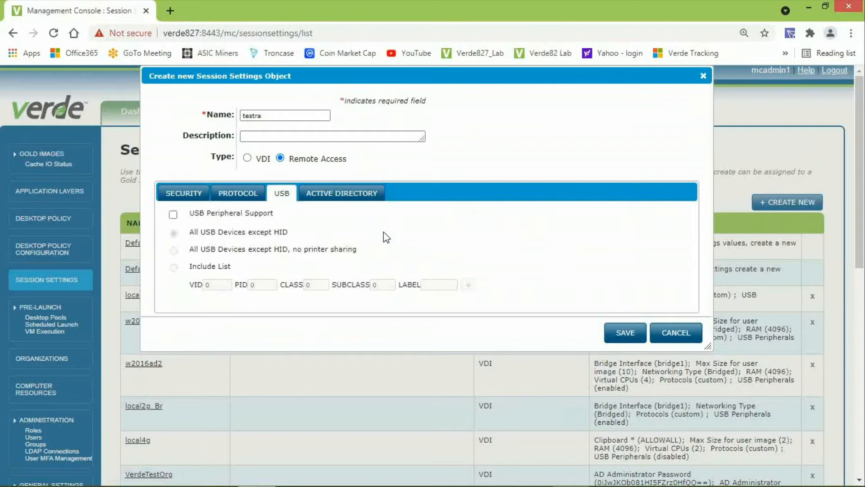
mouse_move(288, 235)
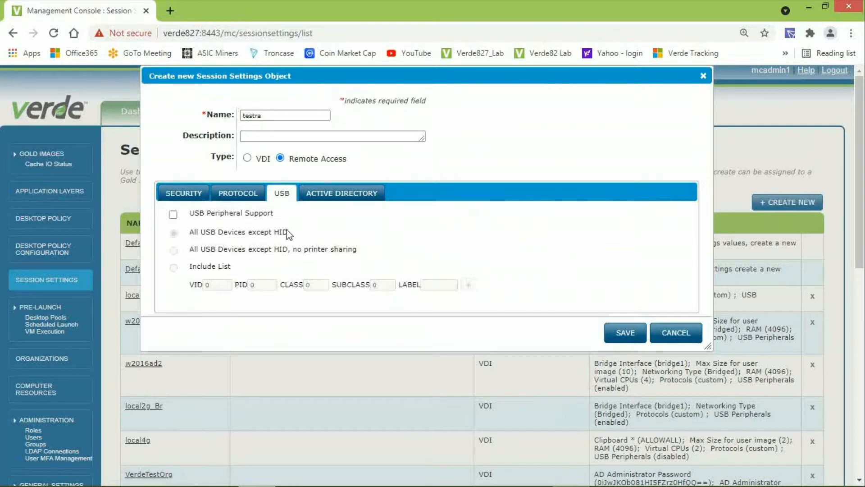
click(173, 214)
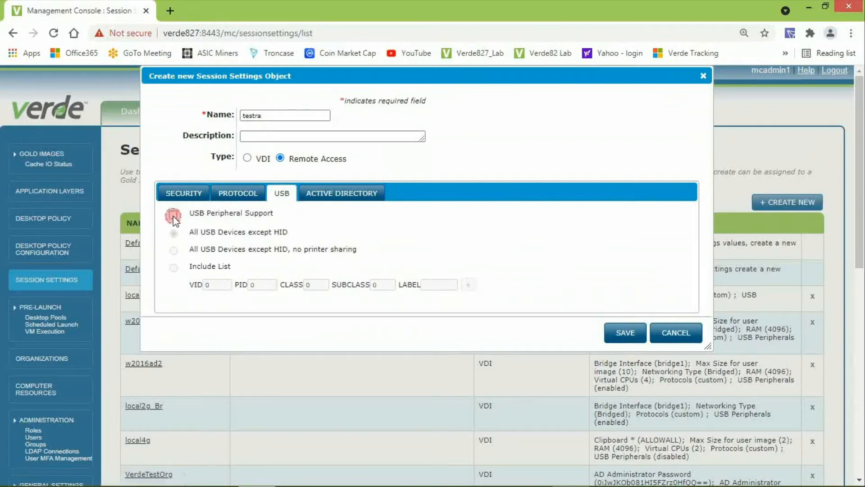
click(173, 214)
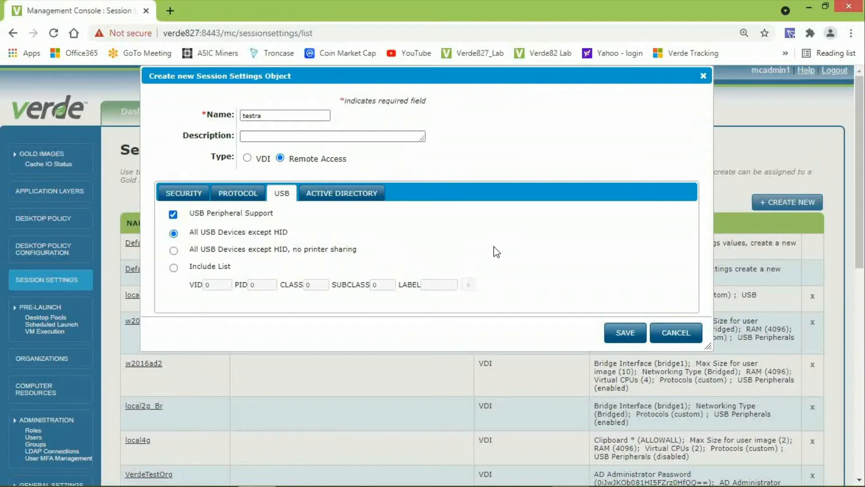
mouse_move(357, 200)
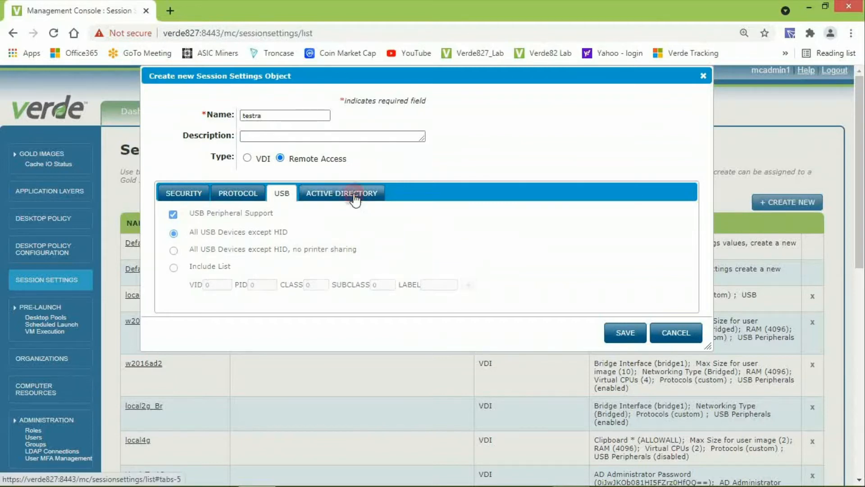
Save the testra Remote Access settings and dismiss the 'Settings testra created' confirmation.
click(341, 193)
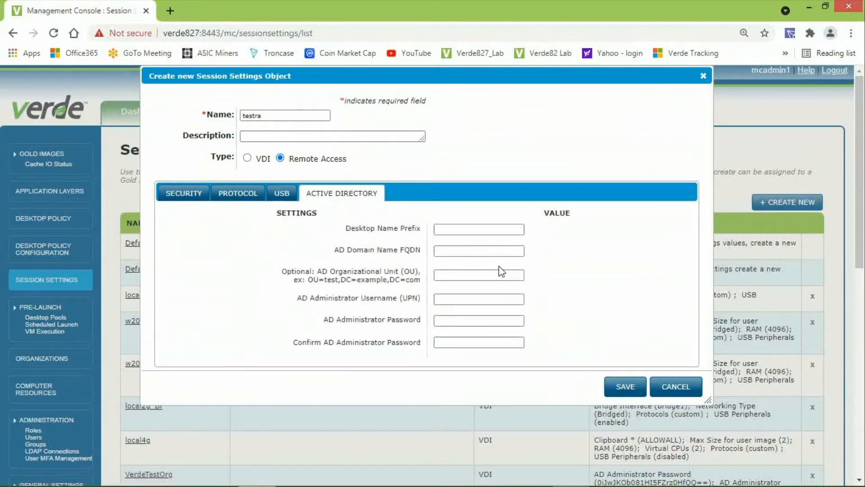
mouse_move(682, 363)
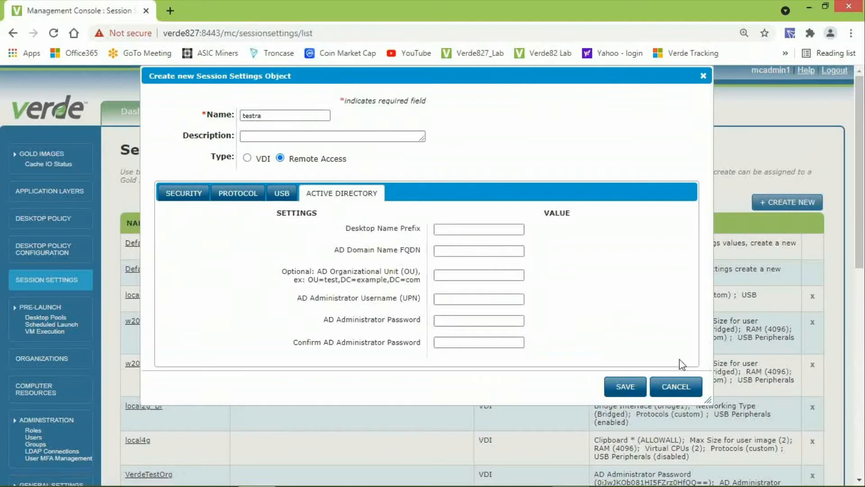
mouse_move(625, 387)
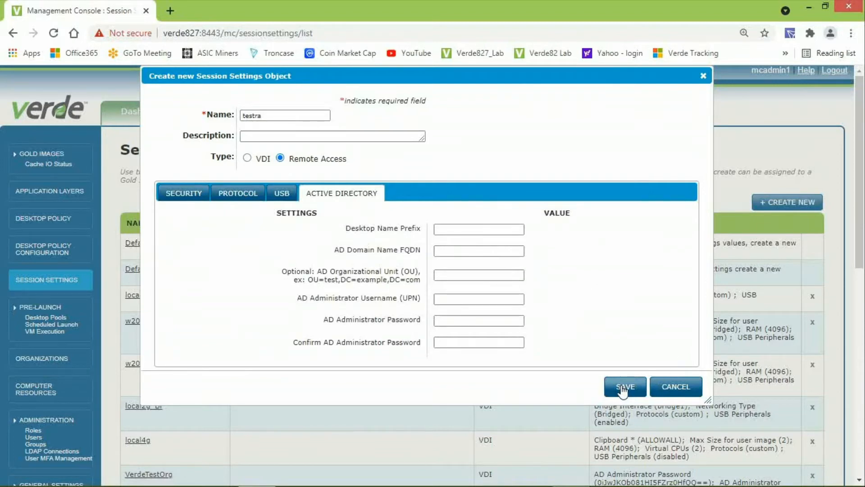
click(624, 386)
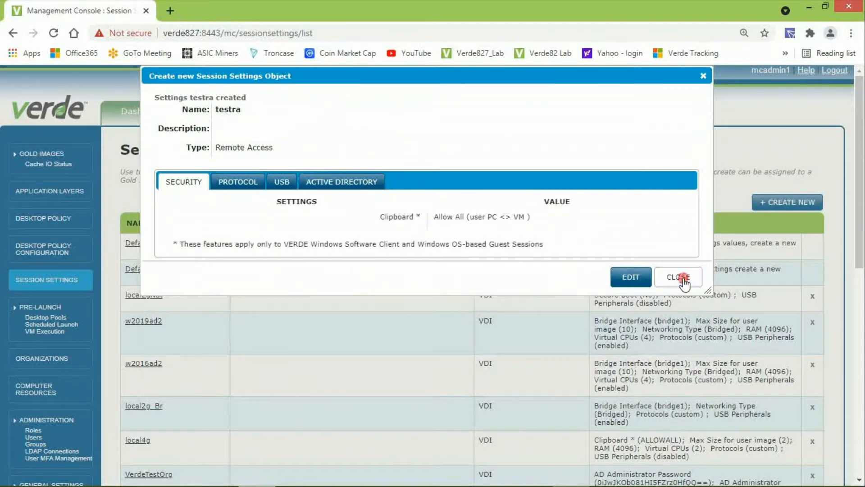
click(678, 277)
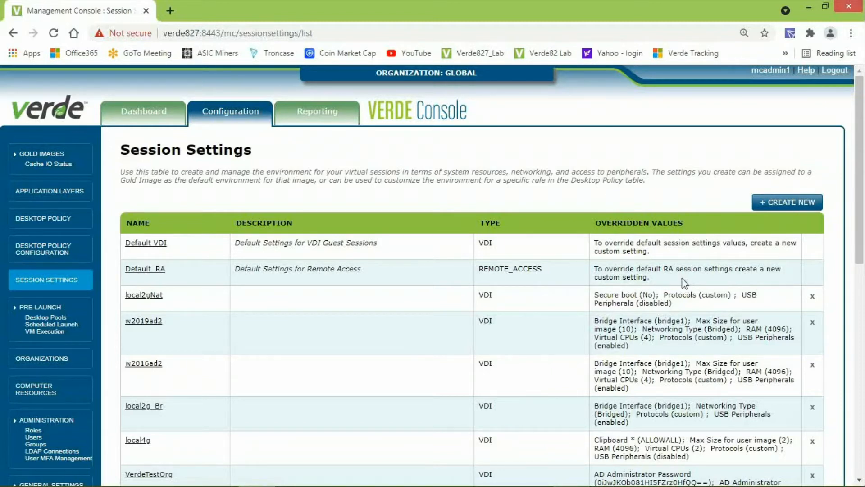
mouse_move(442, 306)
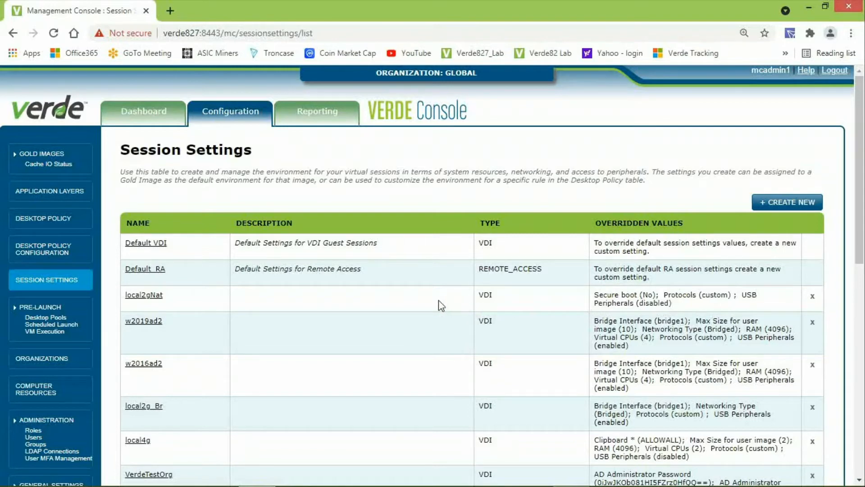
mouse_move(385, 303)
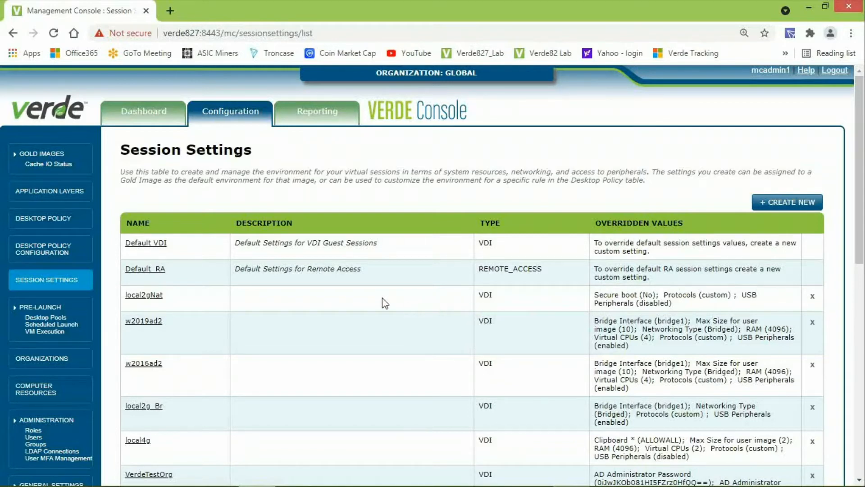
mouse_move(307, 197)
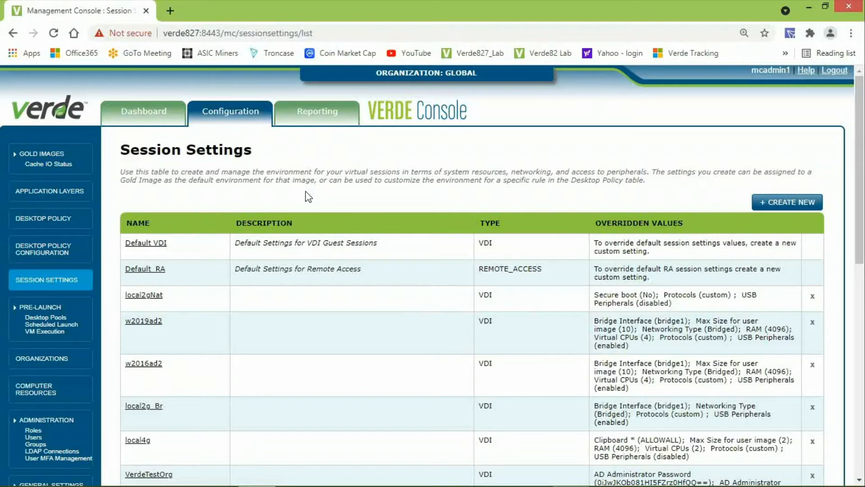
mouse_move(254, 168)
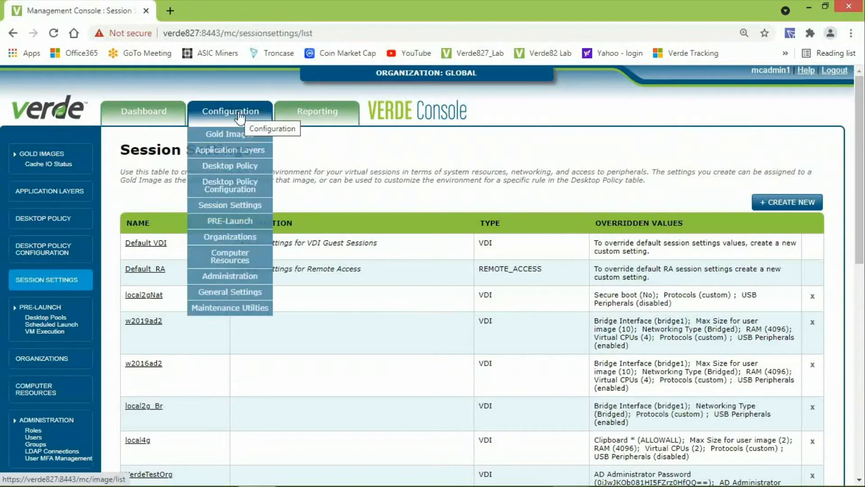
mouse_move(230, 165)
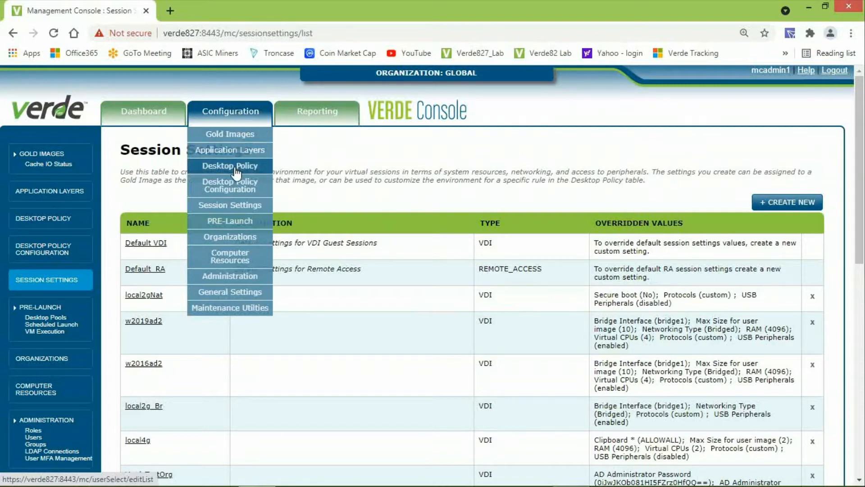
Go to the Desktop Policy page from the Configuration menu.
click(229, 166)
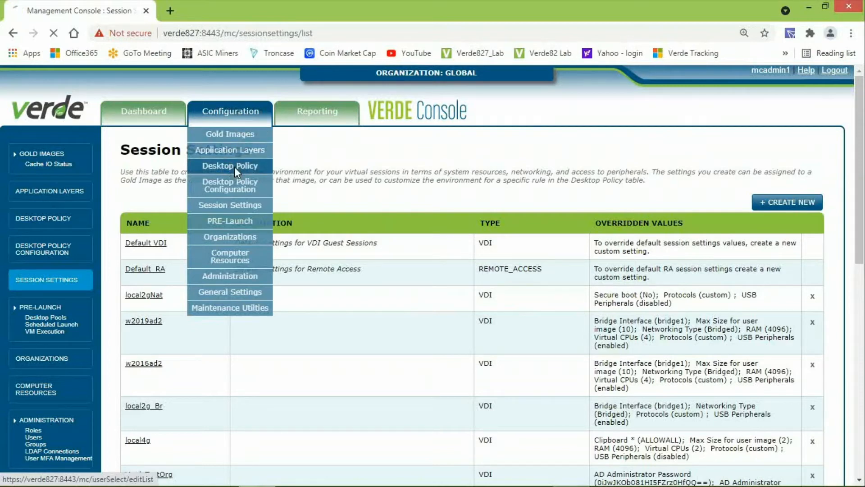
click(230, 166)
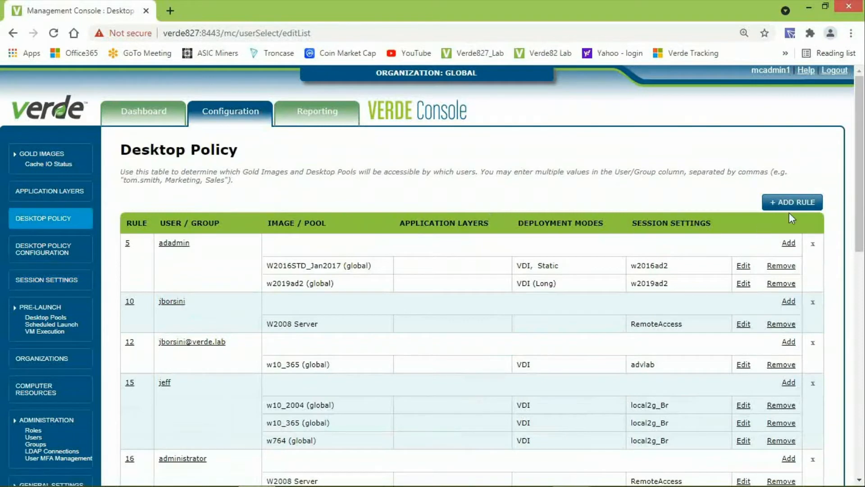
Add a new desktop policy rule for user allusers with Remote Access assignment type.
click(791, 202)
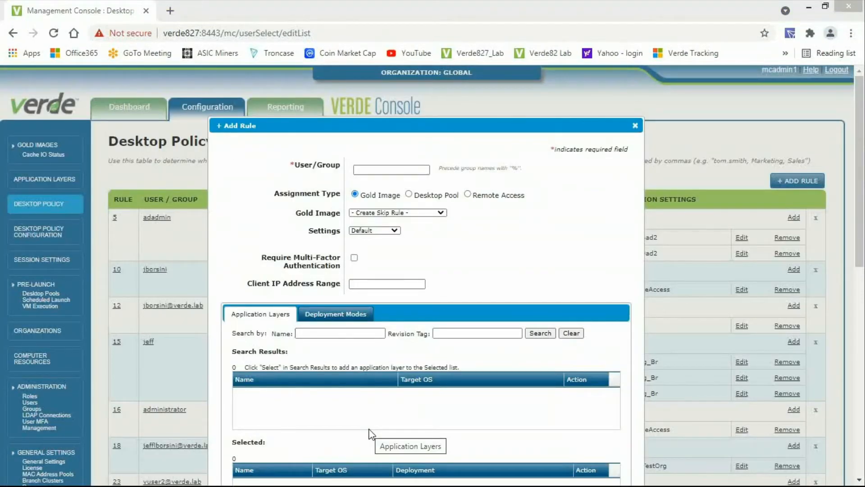
click(391, 169)
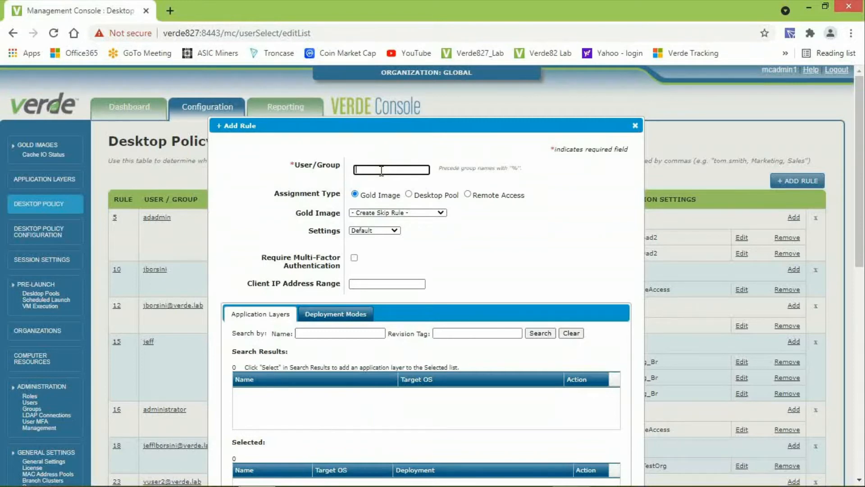
text(allusers)
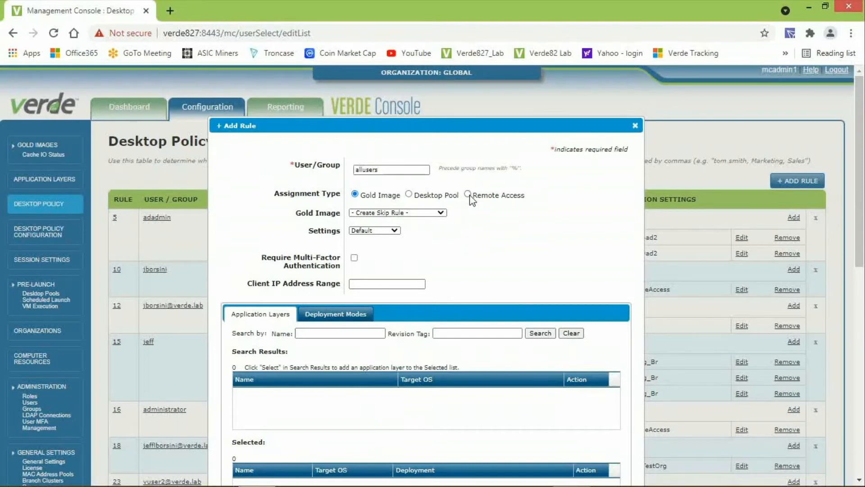
click(467, 195)
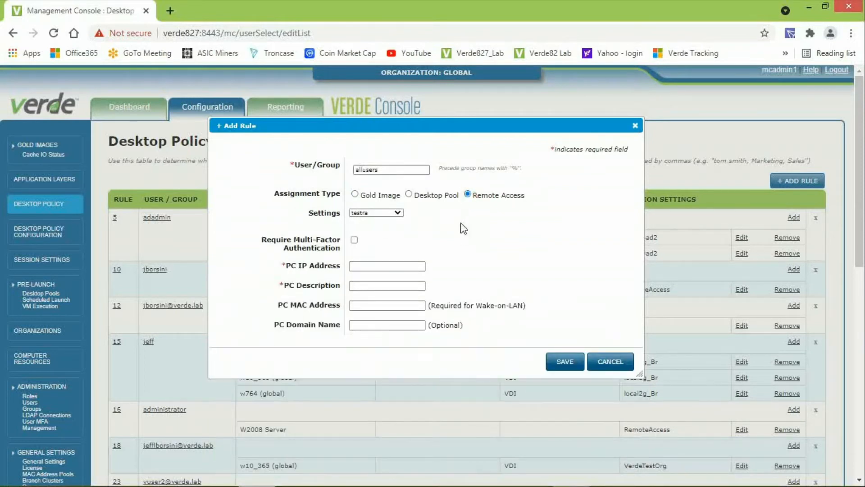
mouse_move(466, 222)
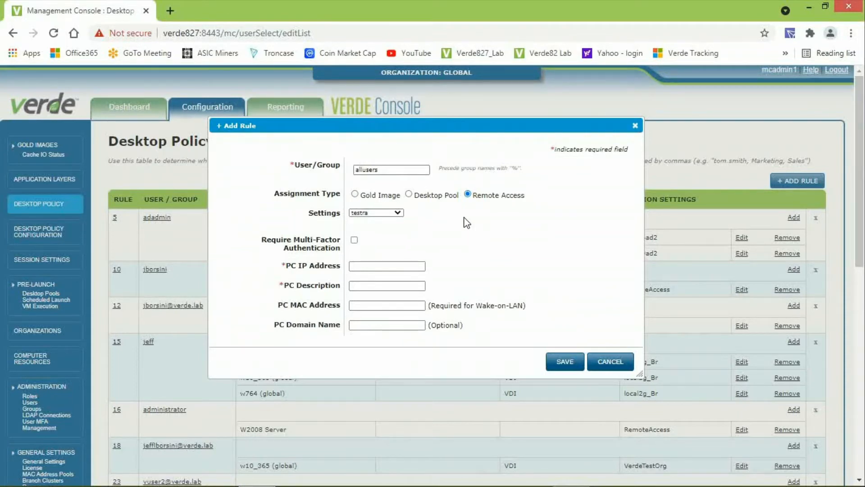
mouse_move(394, 235)
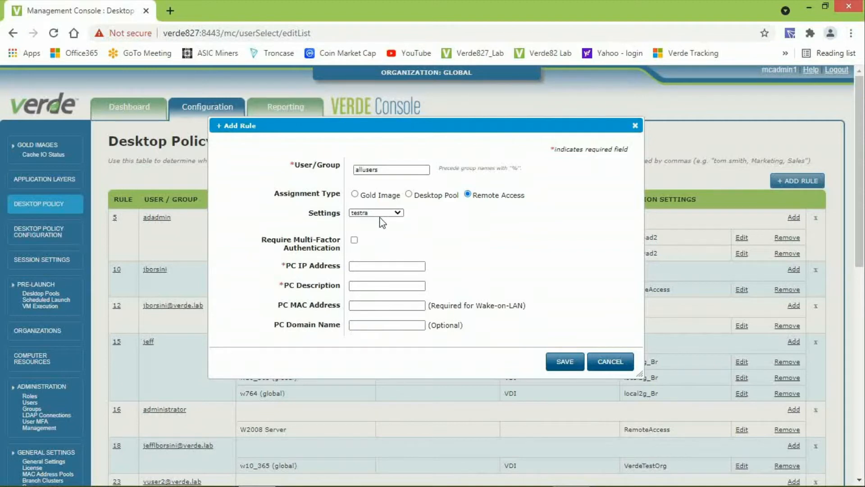
mouse_move(378, 228)
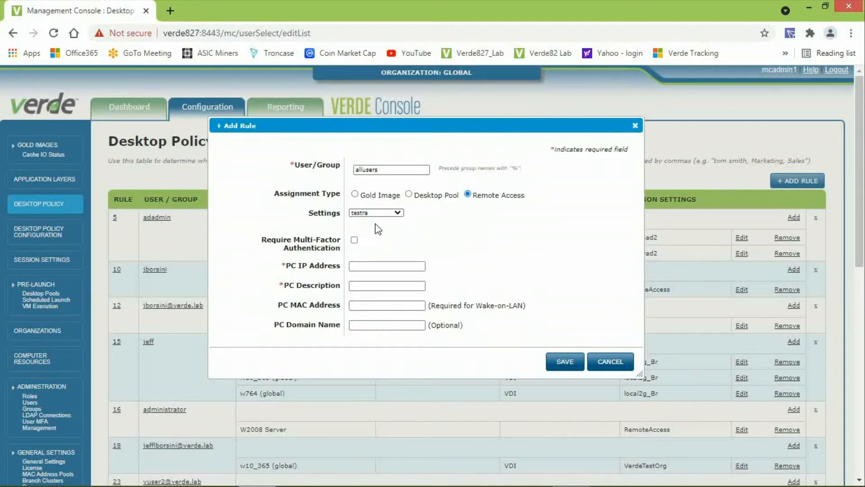
mouse_move(395, 249)
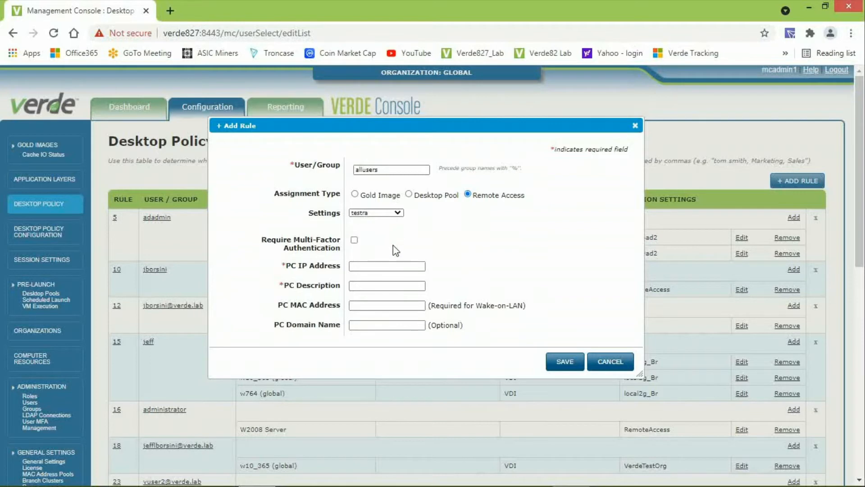
Enter target PC IP 192.168.1.100 and description Jeffs Dell Vostro for the rule.
click(386, 265)
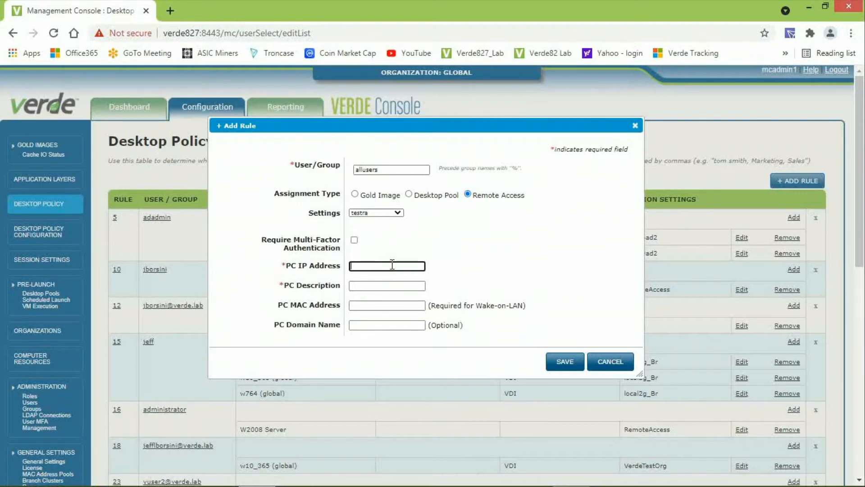
mouse_move(577, 208)
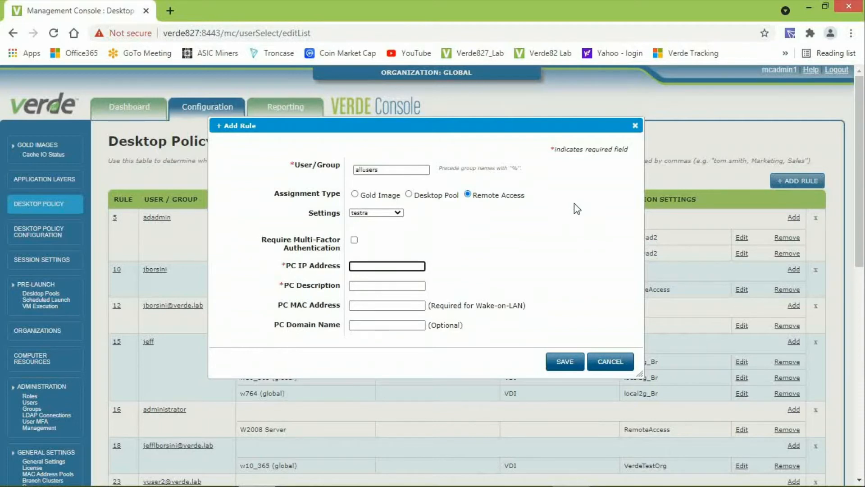
text(192.168.1.1)
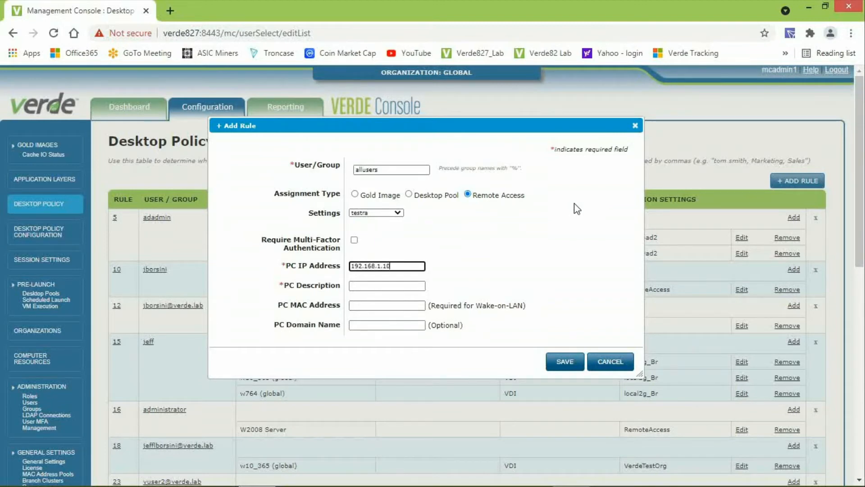
text(0)
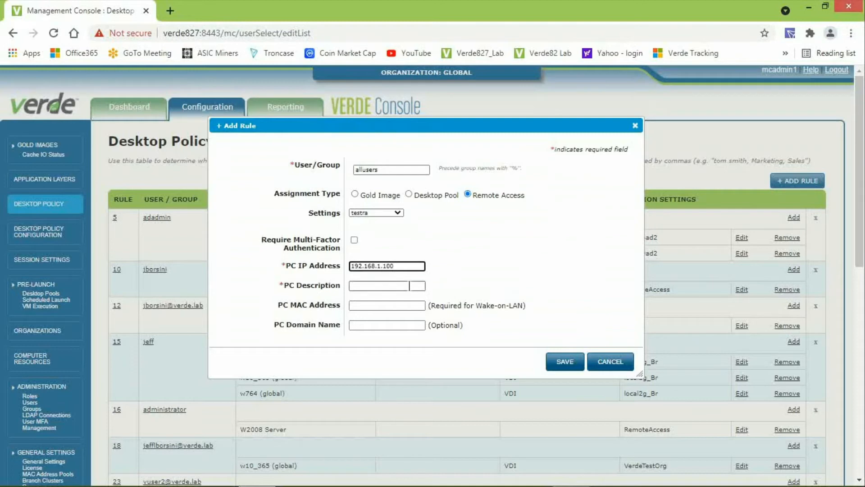
click(387, 286)
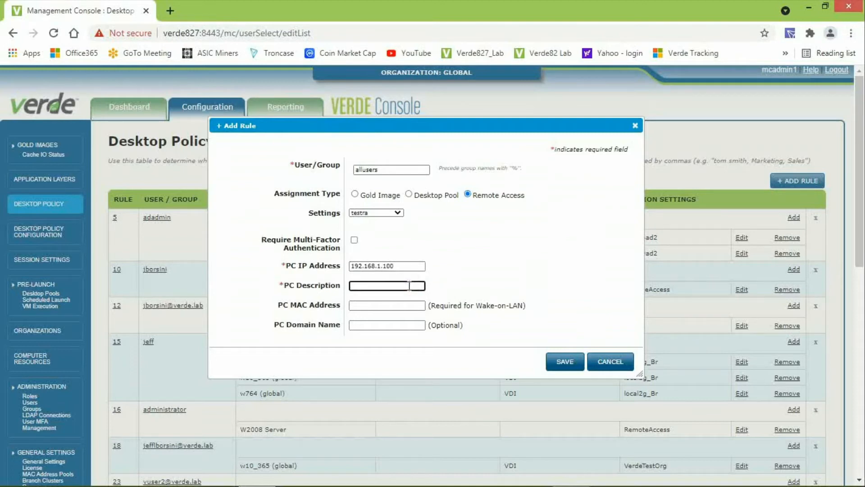
text(Jeffs Dell Vostr)
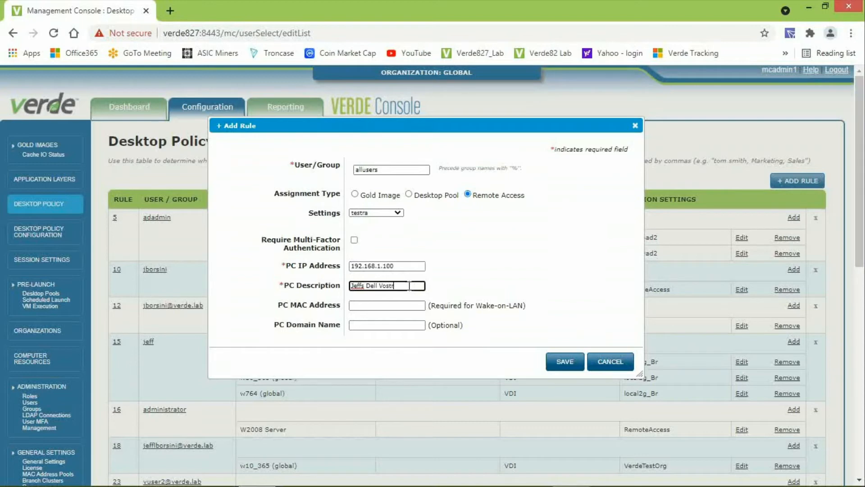
click(387, 305)
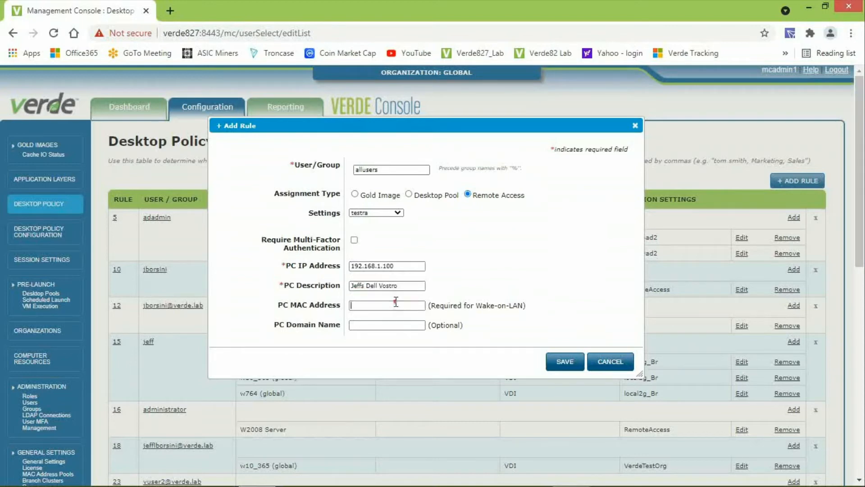
click(386, 306)
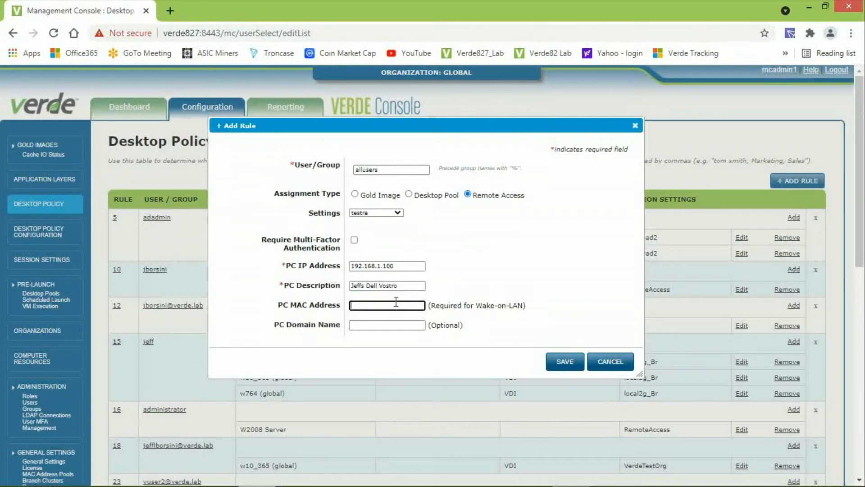
mouse_move(385, 336)
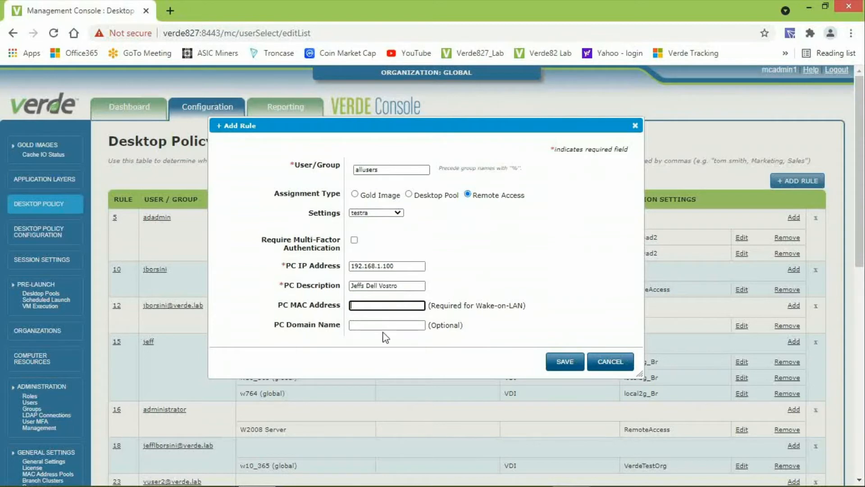
click(387, 325)
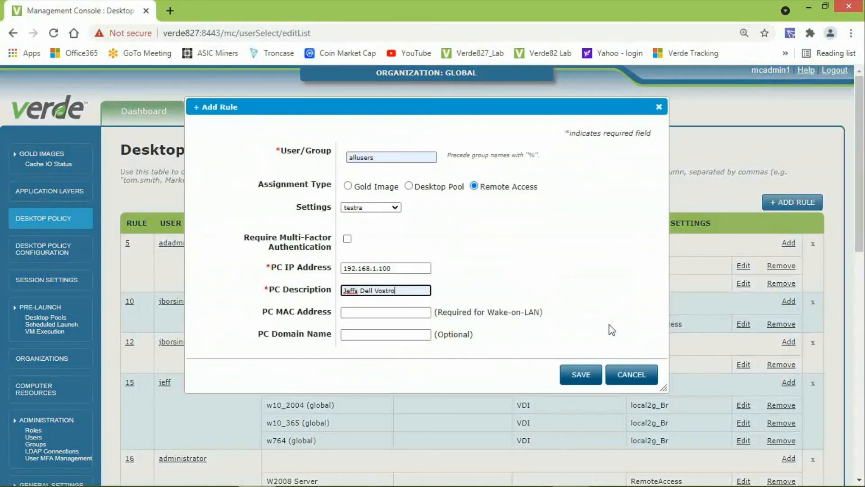
mouse_move(626, 295)
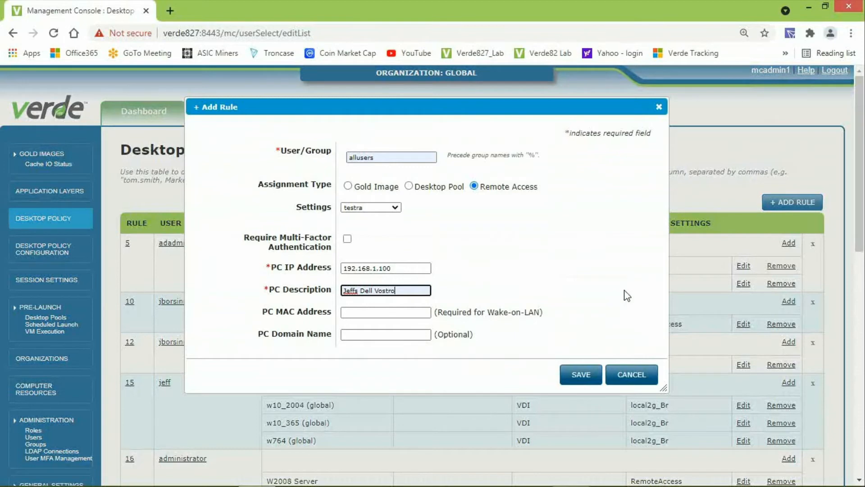
Save the allusers remote access rule for 192.168.1.100 and close the confirmation.
click(580, 374)
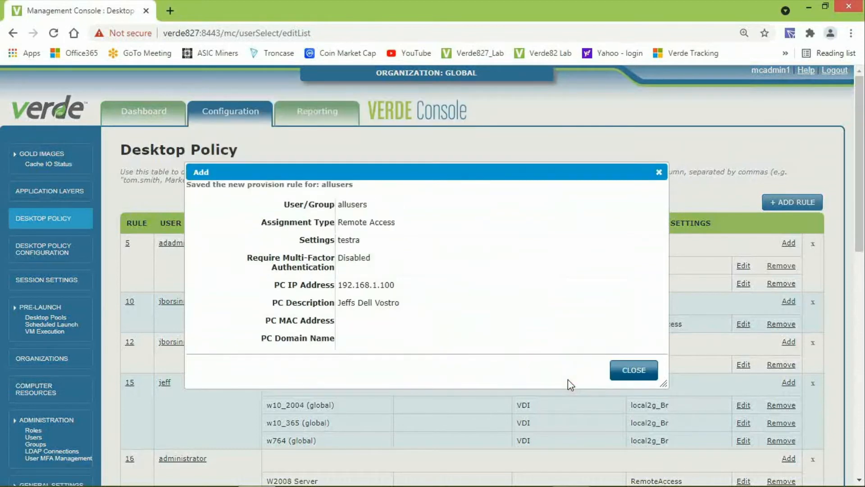
click(634, 369)
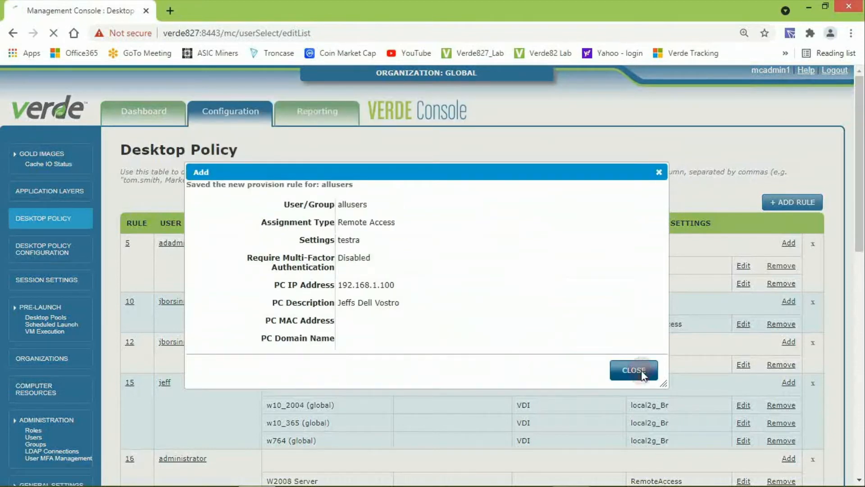
click(634, 370)
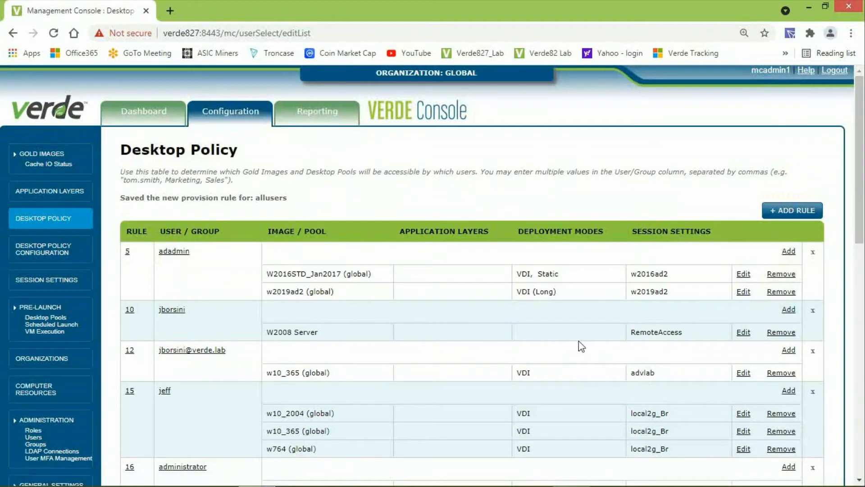
mouse_move(546, 208)
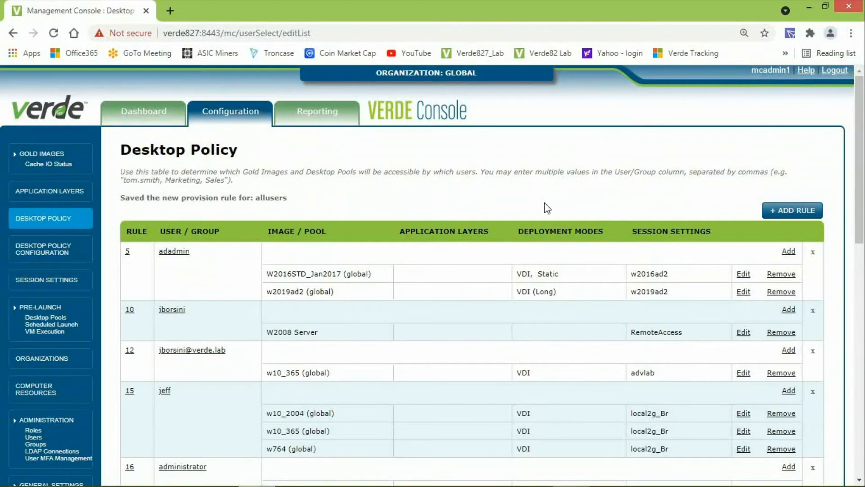
mouse_move(448, 267)
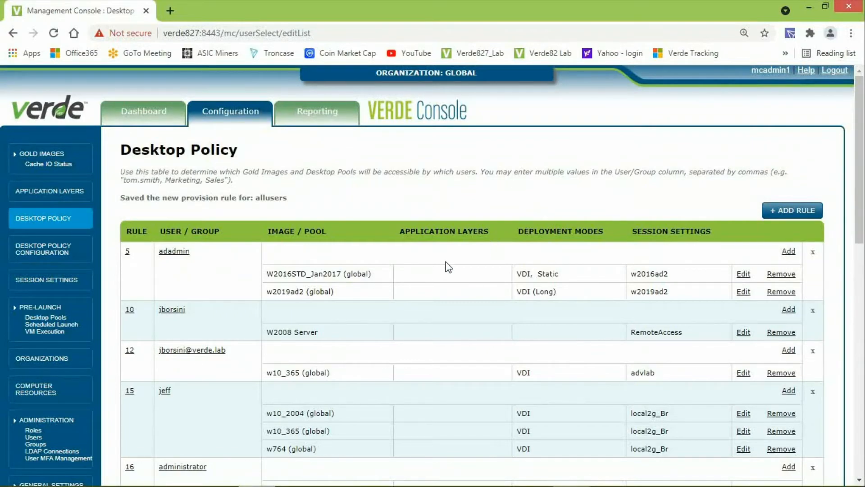
Scroll the Desktop Policy table down to rule 41, allusers on Jeffs Dell Vostro with testra settings.
scroll(down, 3)
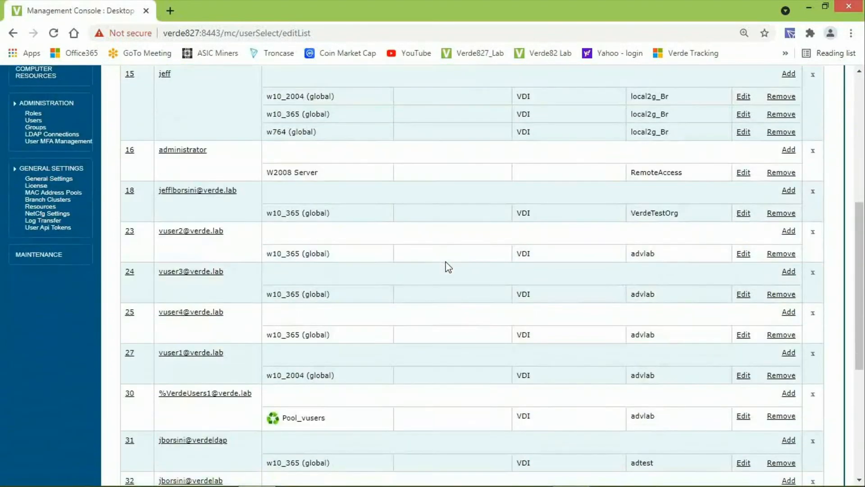
scroll(down, 3)
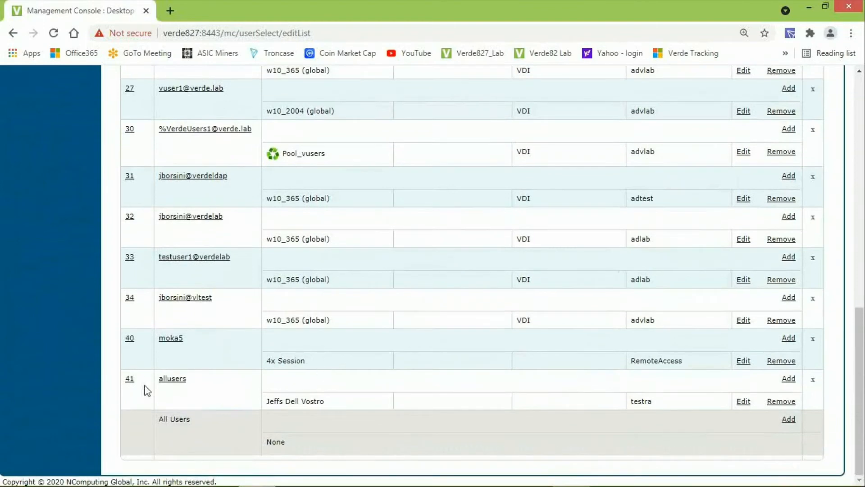
mouse_move(229, 392)
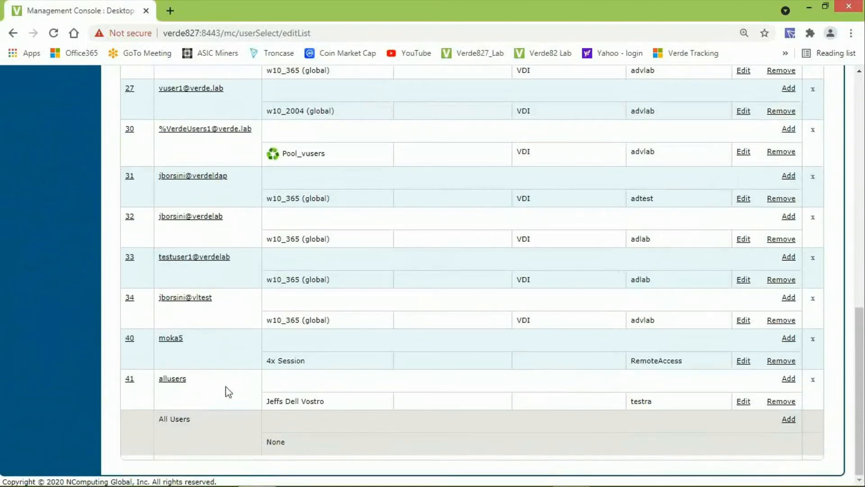
mouse_move(355, 360)
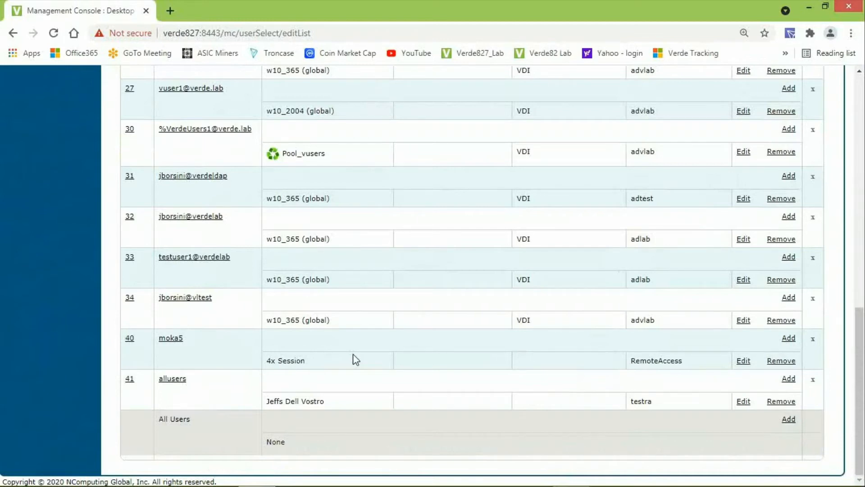
mouse_move(416, 348)
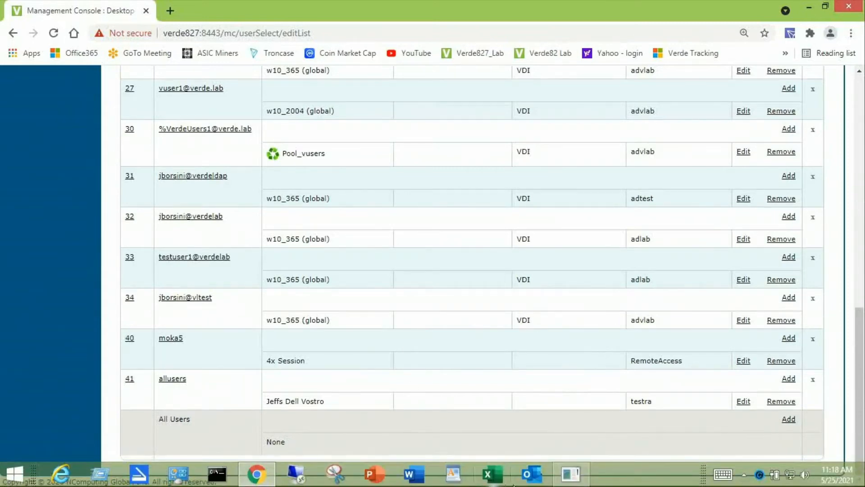
Launch VERDE Client and log in as allusers to connection server 192.168.1.55.
click(571, 474)
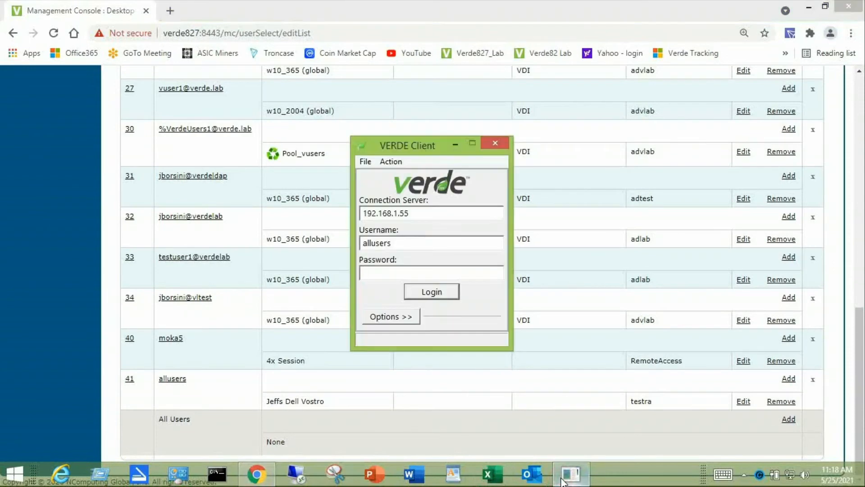
mouse_move(432, 345)
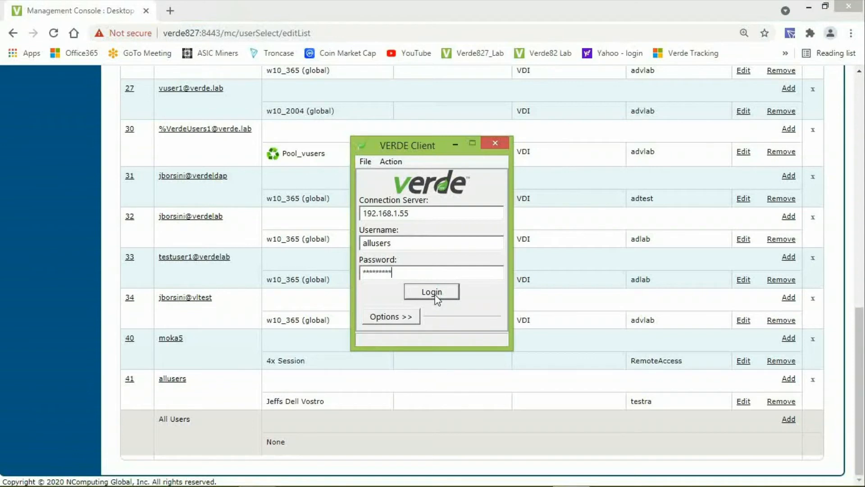
click(431, 292)
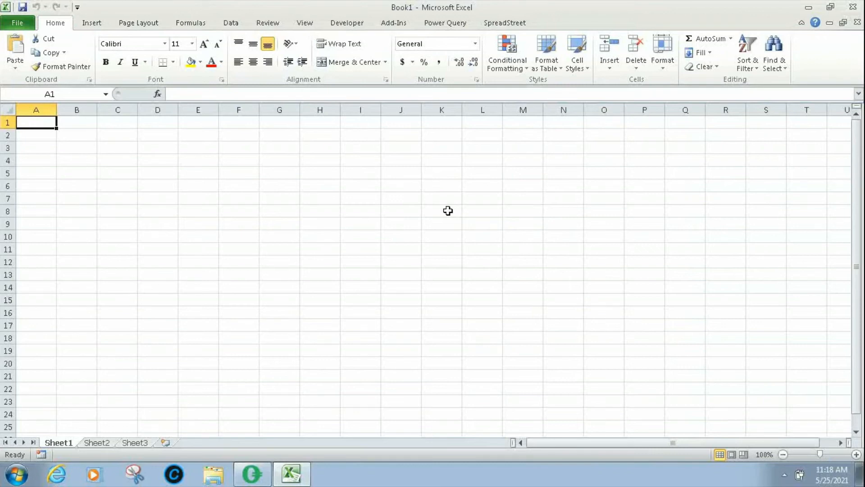
mouse_move(366, 405)
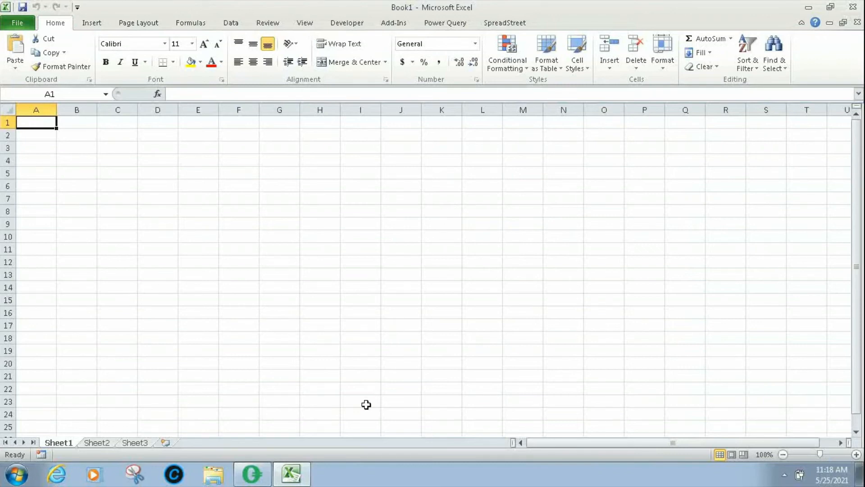
mouse_move(489, 245)
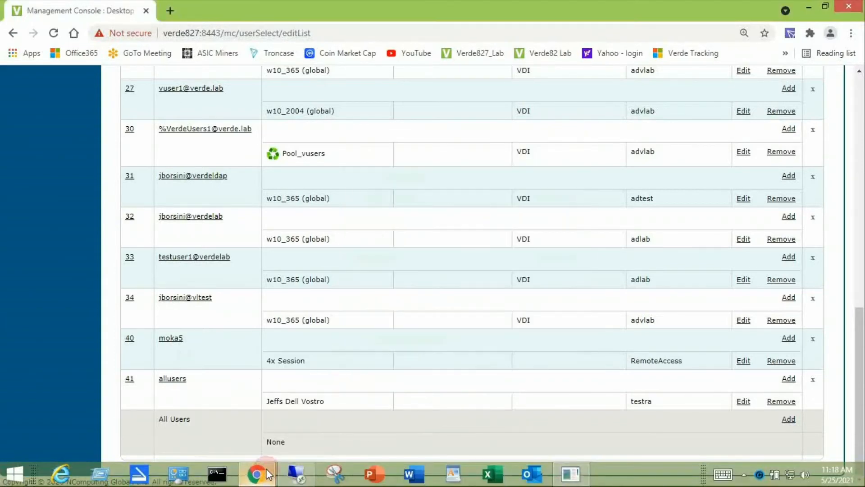
Show the Live Sessions report with Auto Refresh ON and select the allusers session on Jeffs Dell Vostro.
scroll(up, 3)
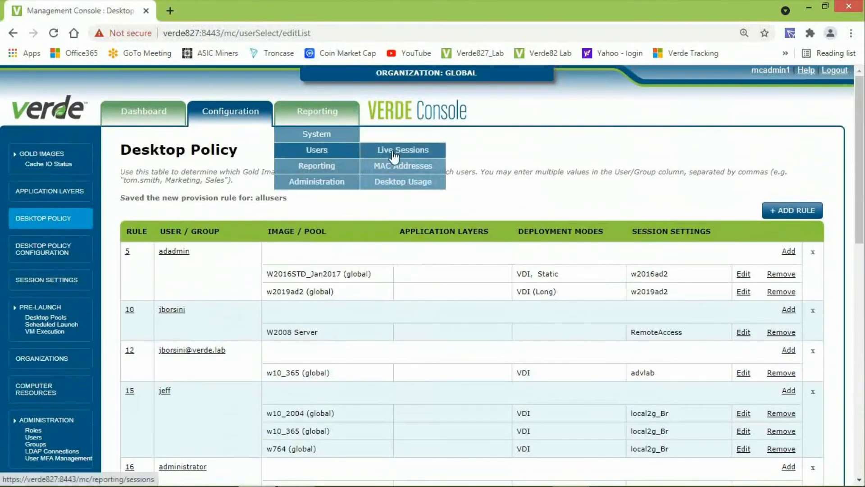
click(404, 149)
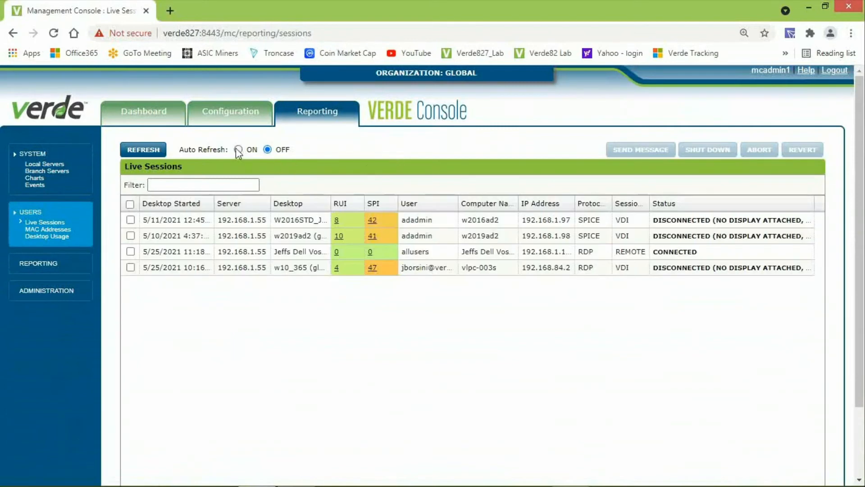
click(238, 149)
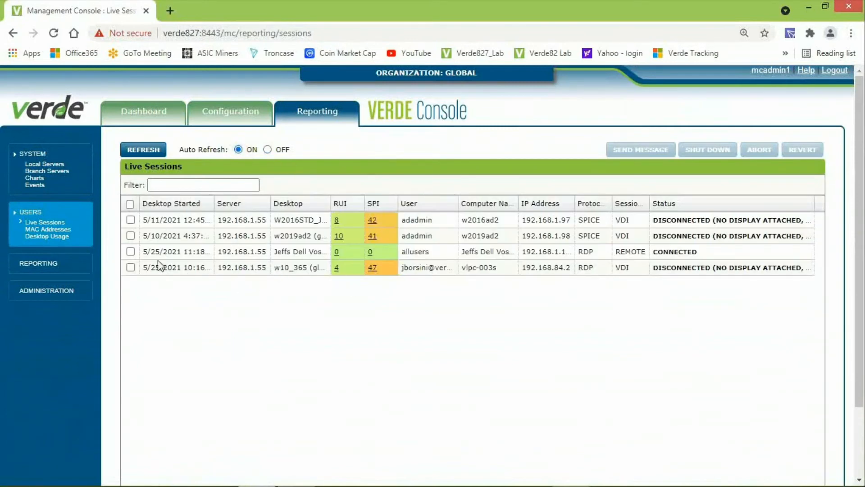
click(130, 252)
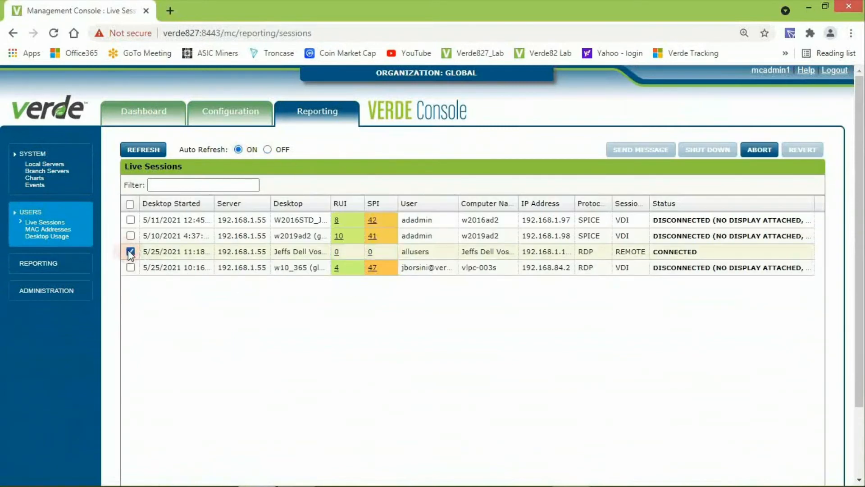
click(130, 251)
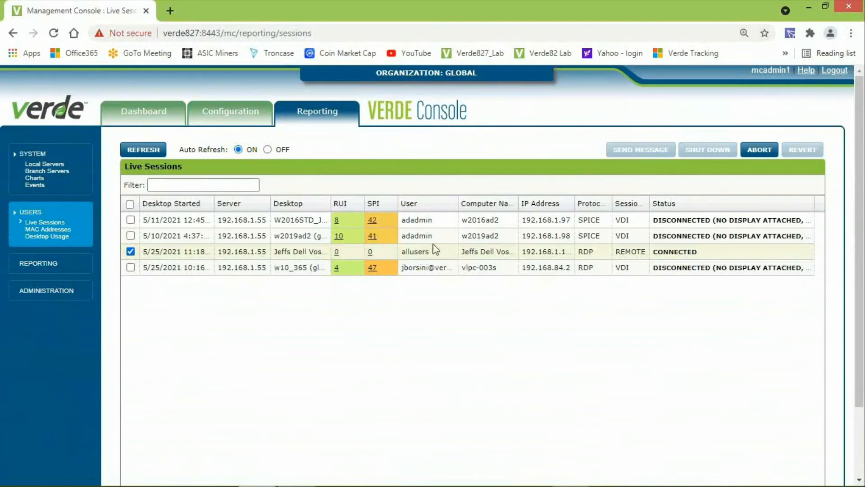
mouse_move(523, 210)
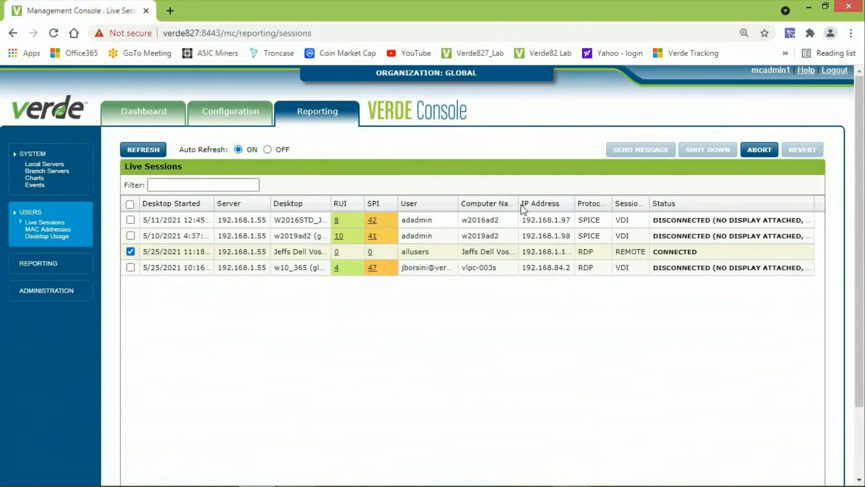
mouse_move(523, 208)
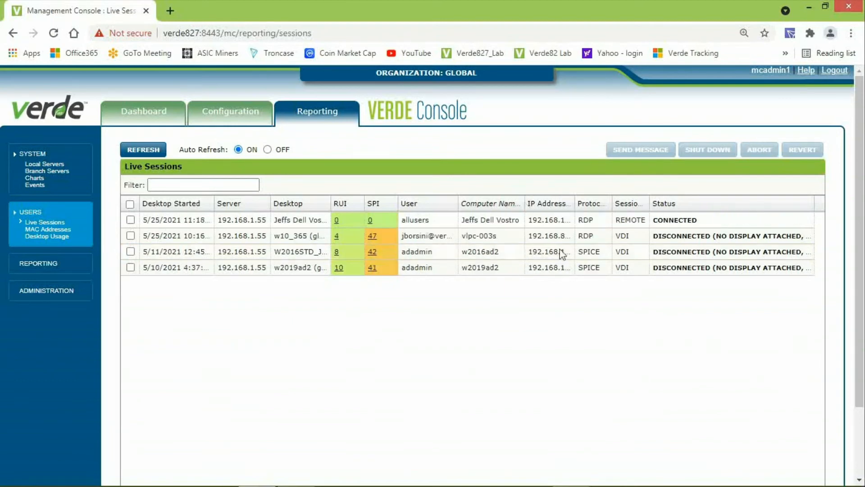
mouse_move(631, 227)
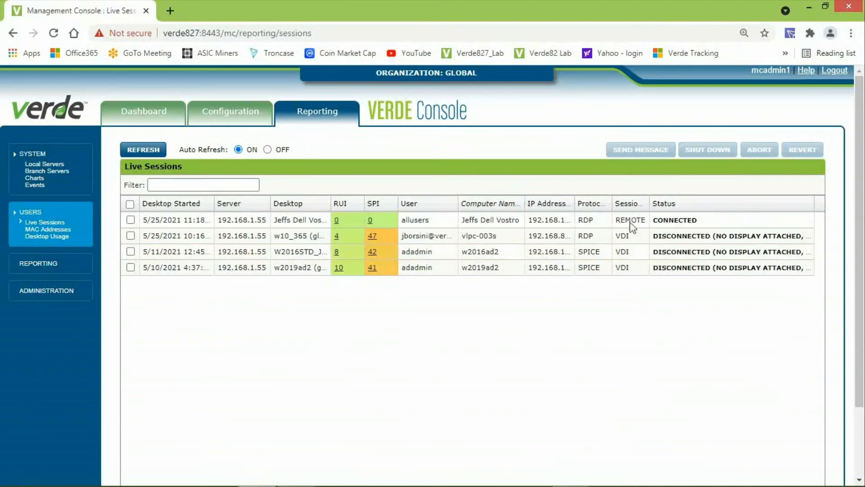
mouse_move(650, 232)
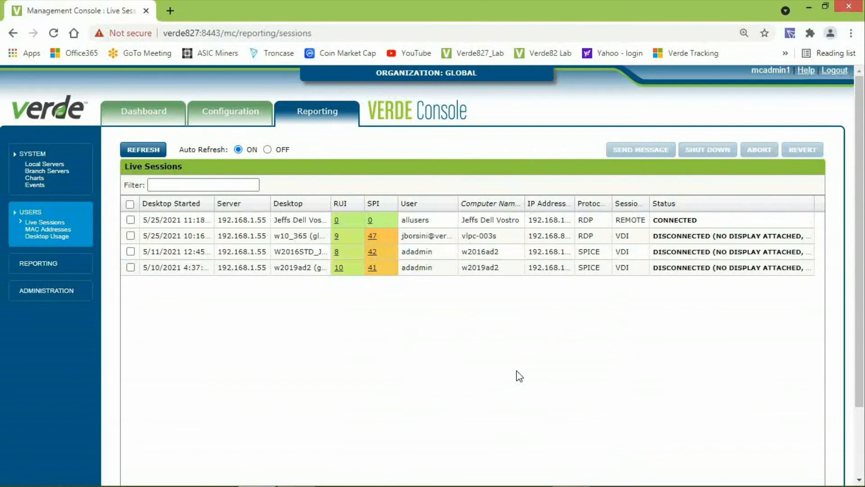
mouse_move(434, 296)
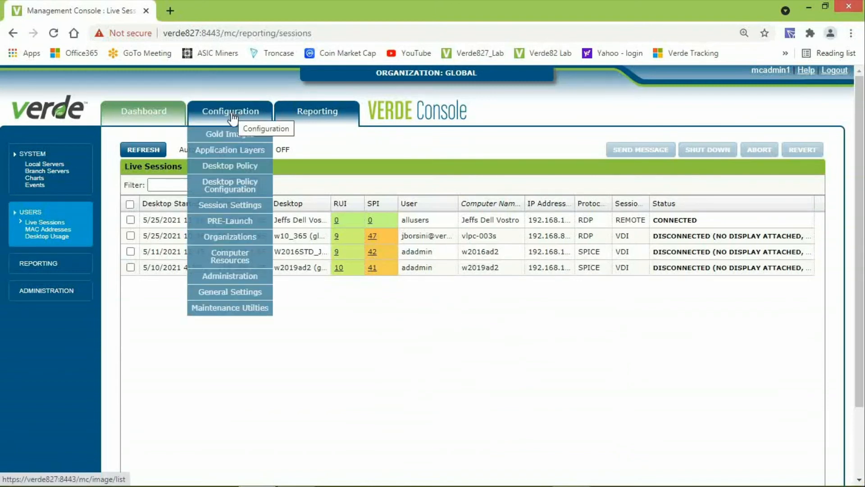
mouse_move(230, 165)
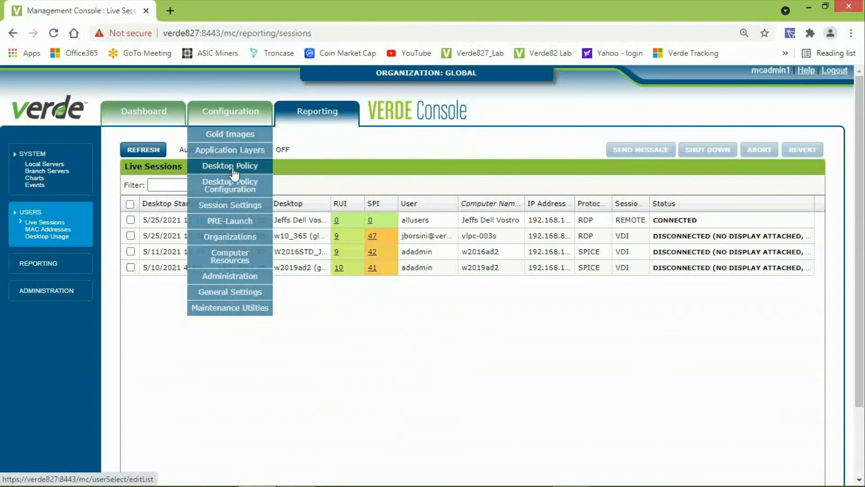
click(230, 166)
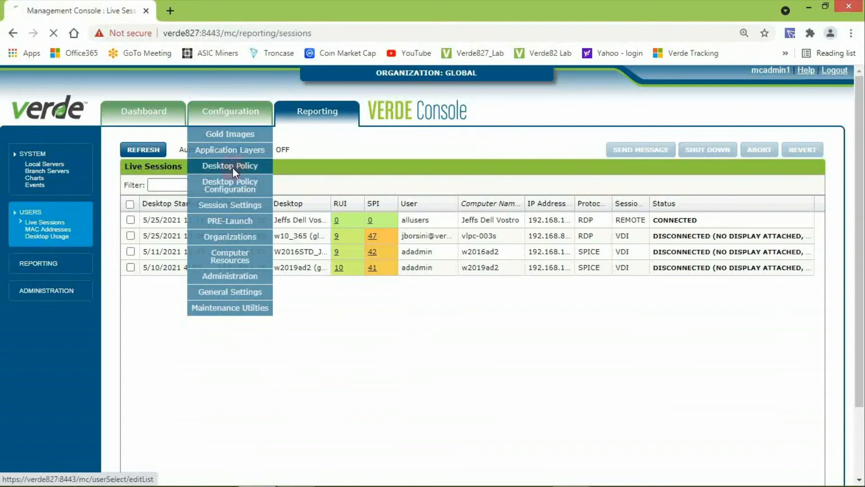
click(230, 166)
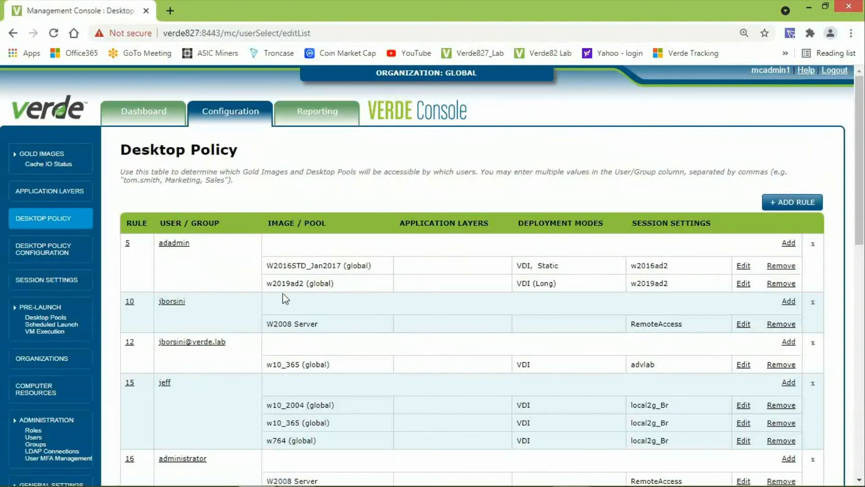
scroll(down, 3)
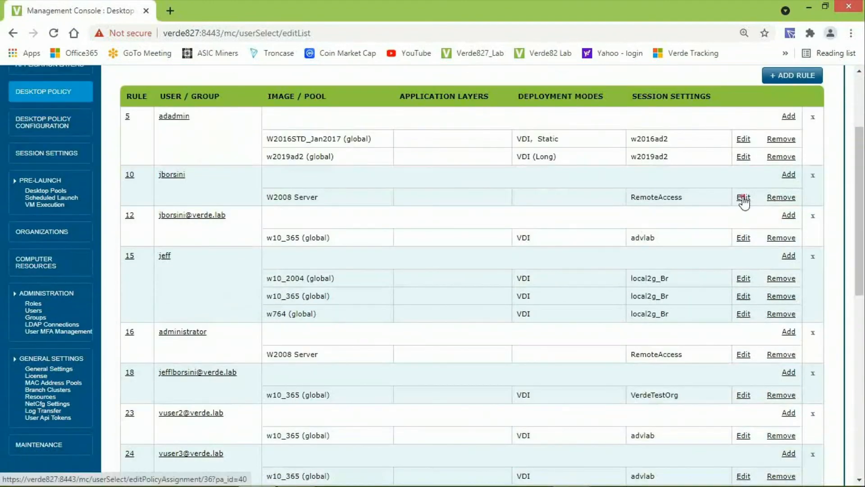
click(742, 198)
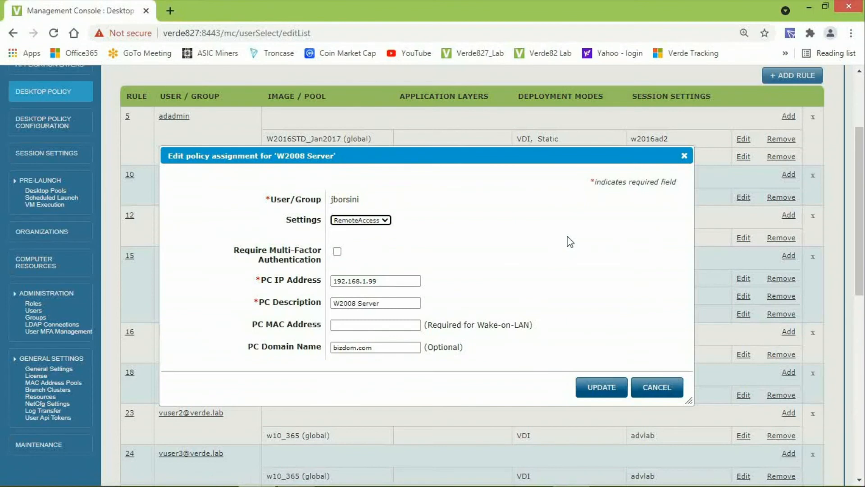
mouse_move(372, 259)
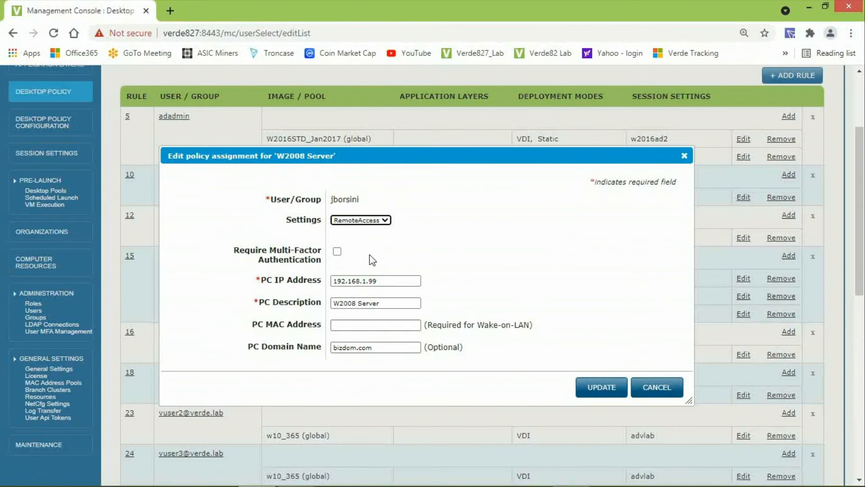
mouse_move(431, 227)
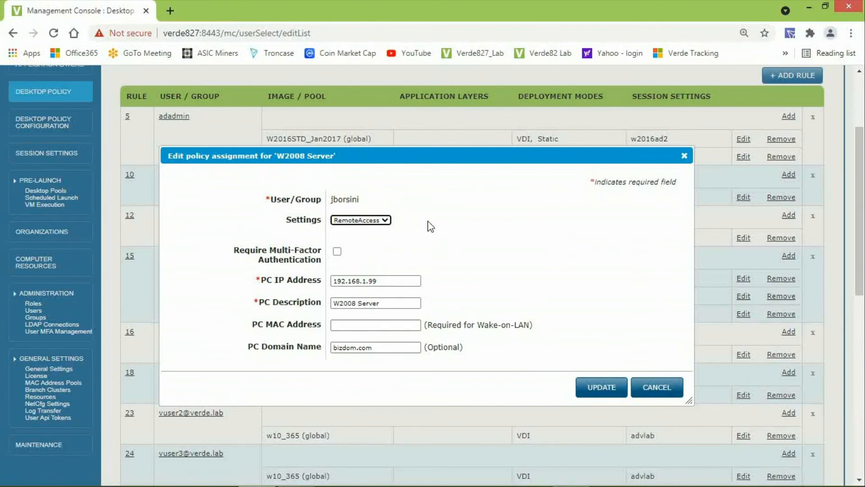
mouse_move(400, 238)
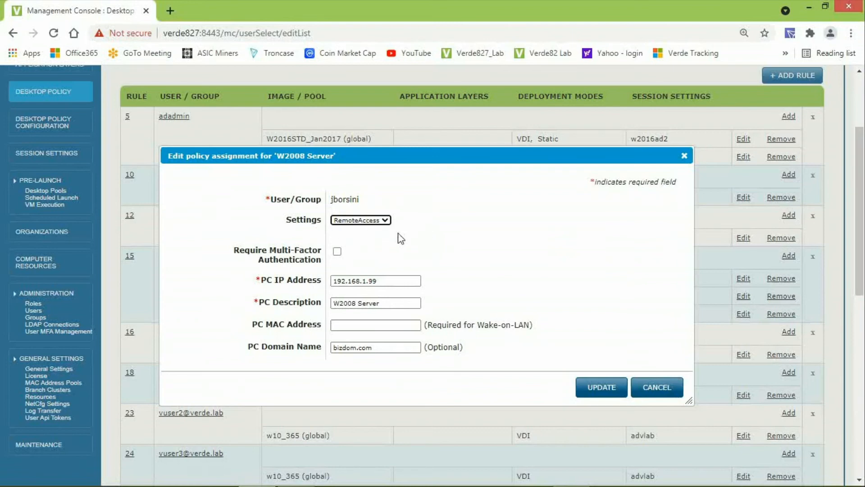
click(375, 280)
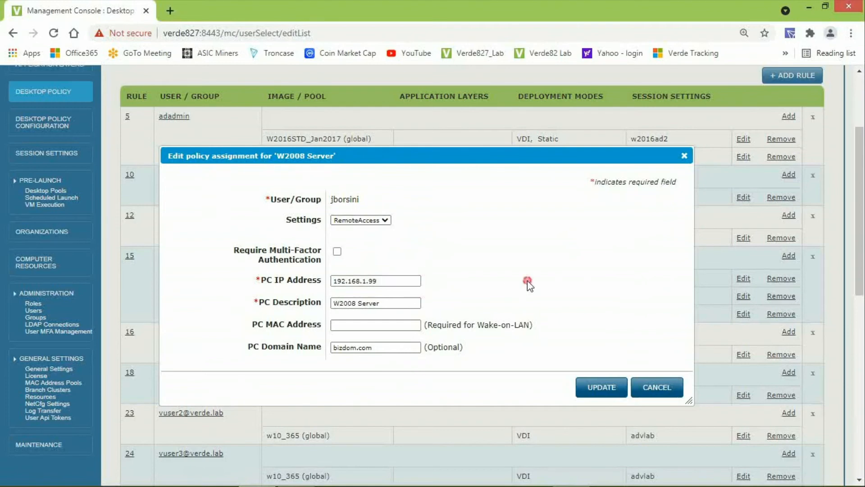
mouse_move(491, 299)
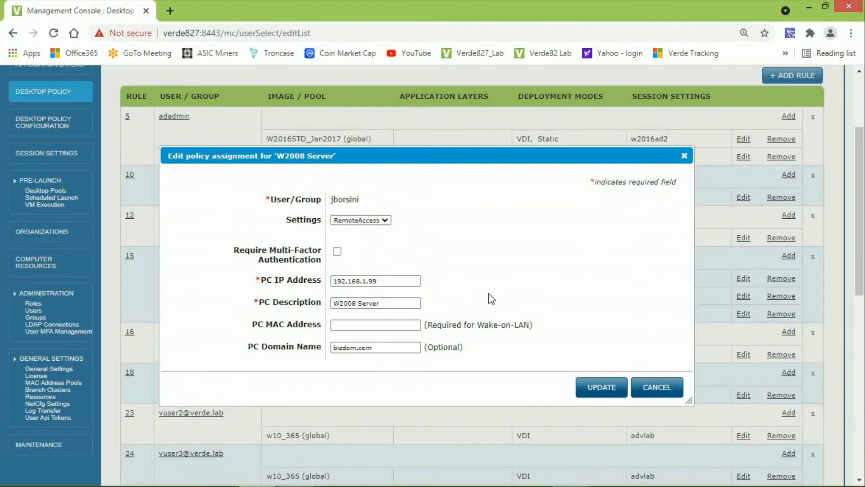
mouse_move(408, 344)
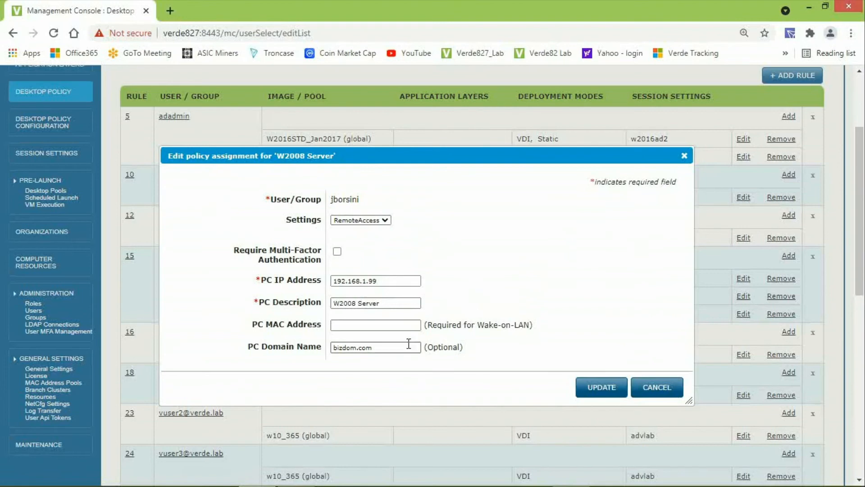
mouse_move(574, 334)
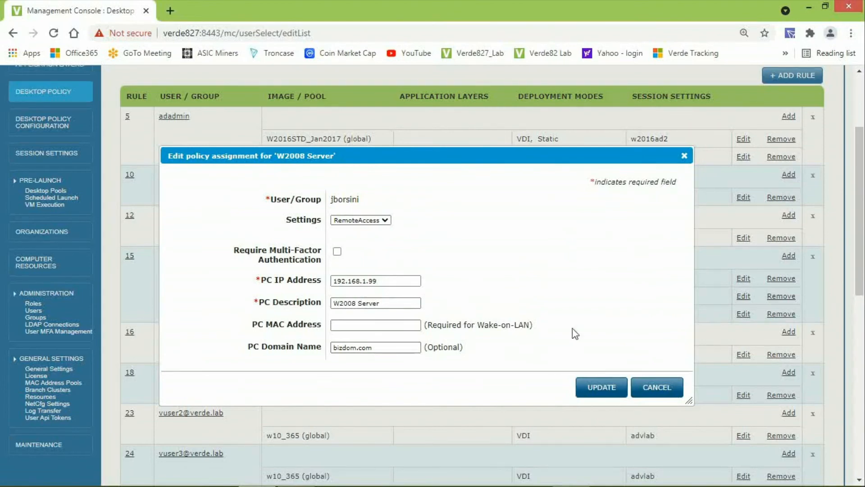
mouse_move(327, 369)
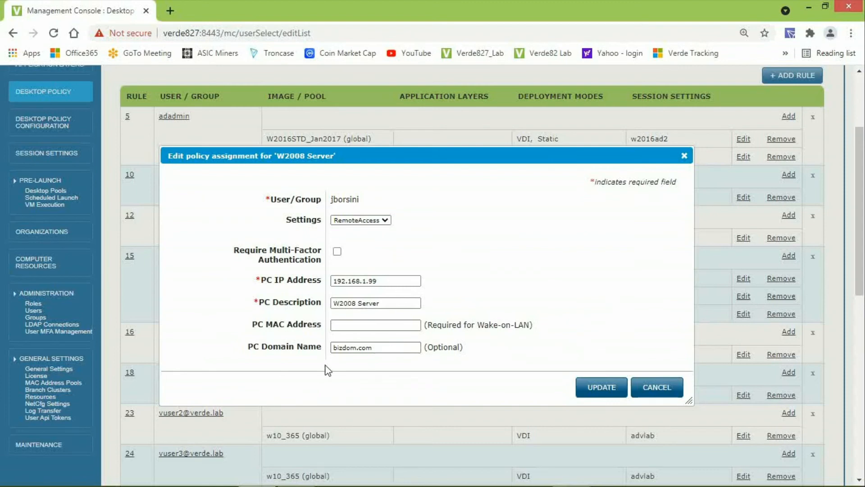
mouse_move(361, 366)
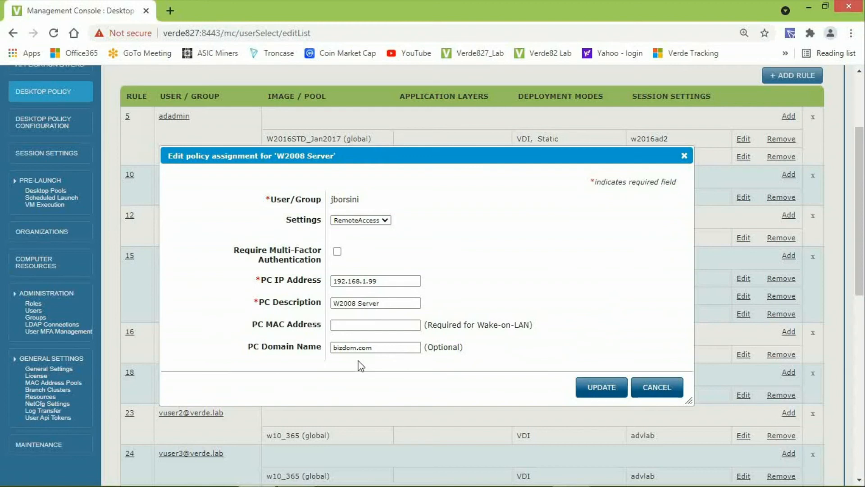
mouse_move(388, 361)
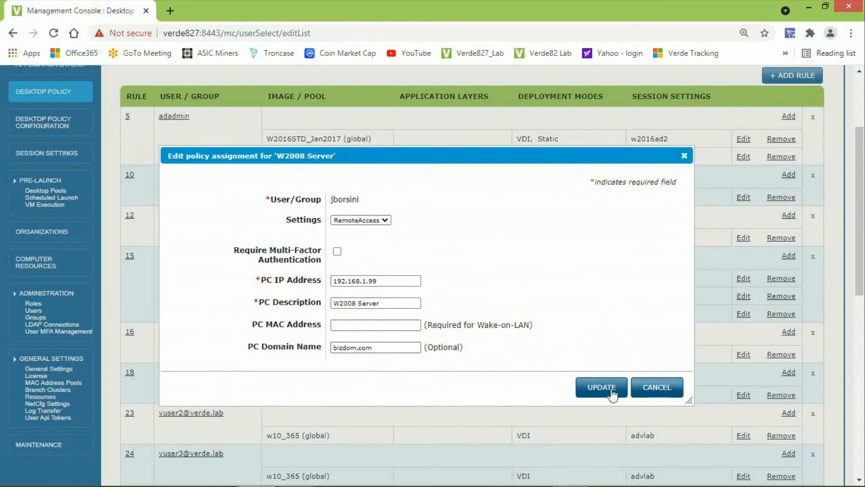
click(602, 387)
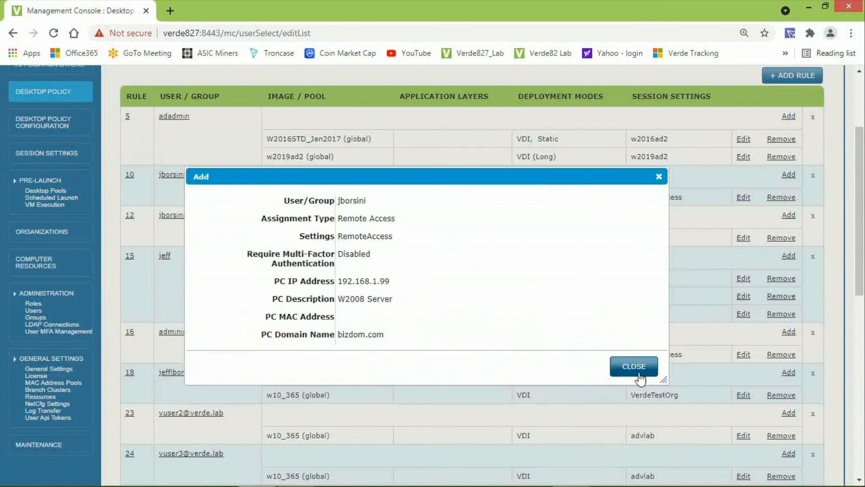
click(633, 366)
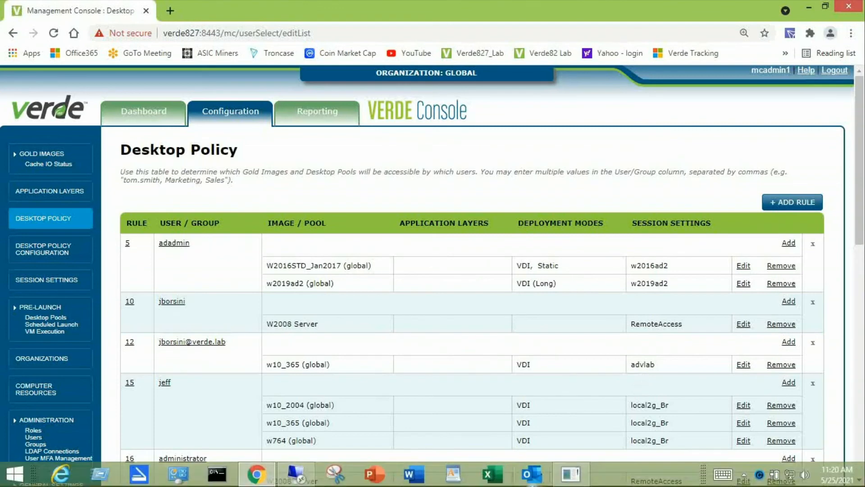
mouse_move(570, 473)
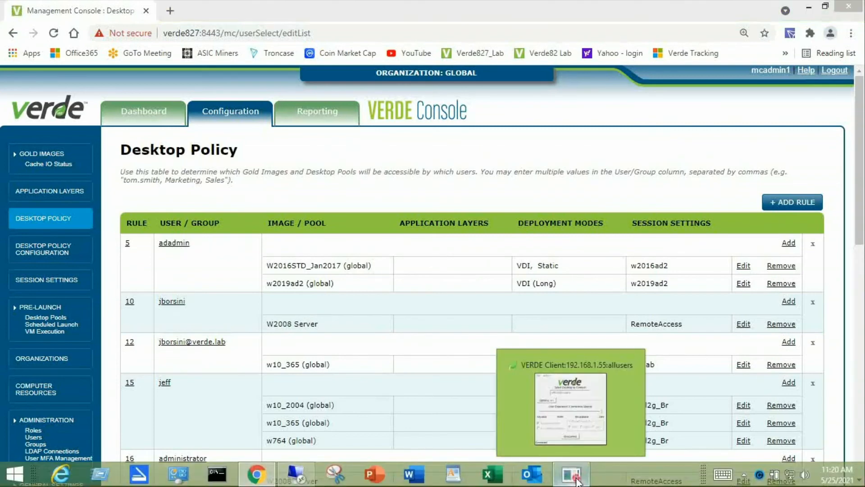
Disconnect the allusers session from Jeffs Dell Vostro in VERDE Client.
click(570, 473)
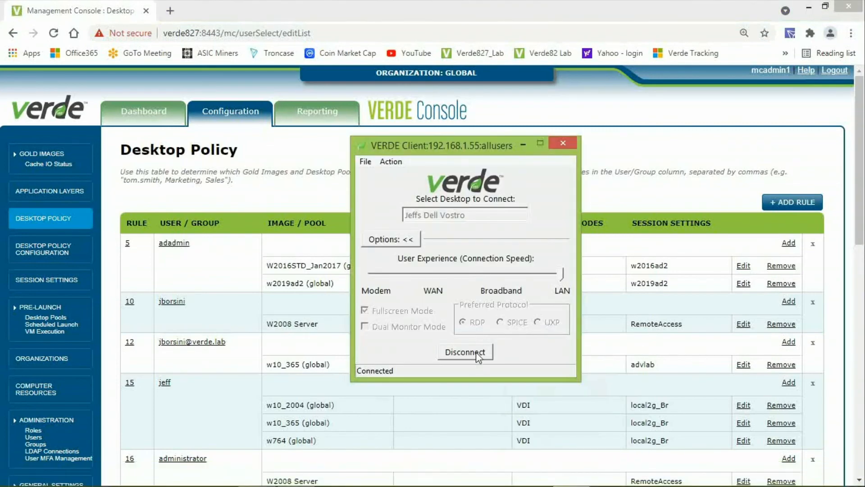
click(465, 353)
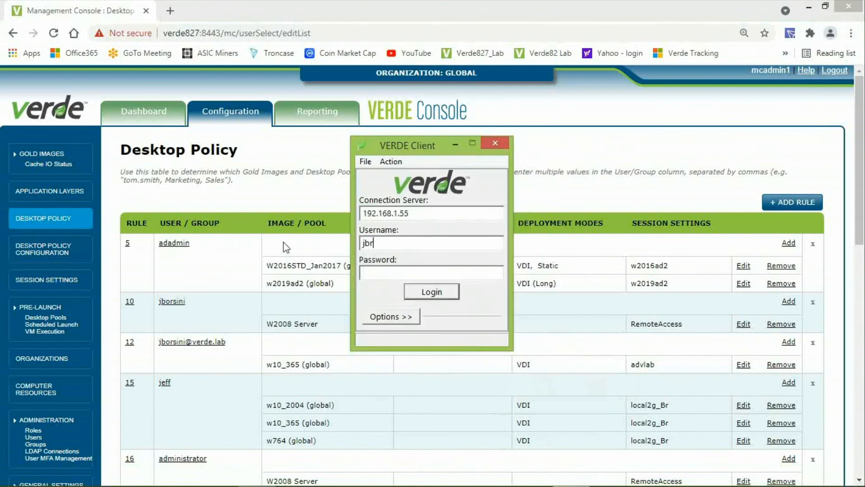
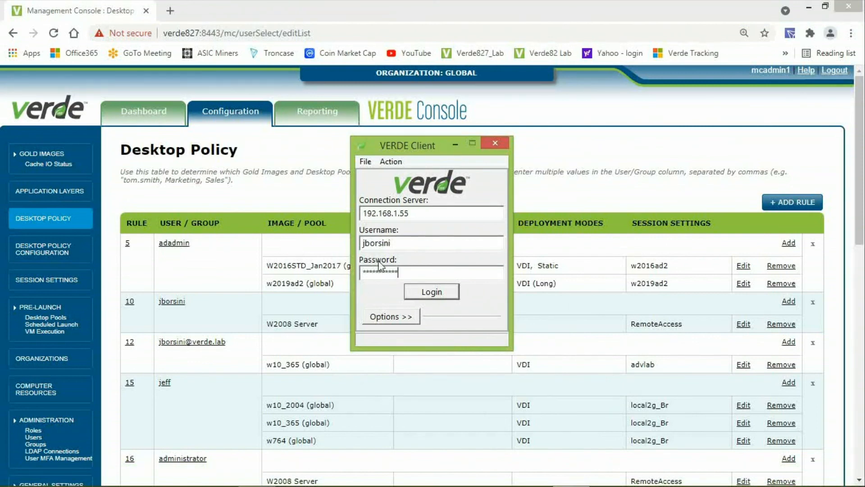
click(431, 291)
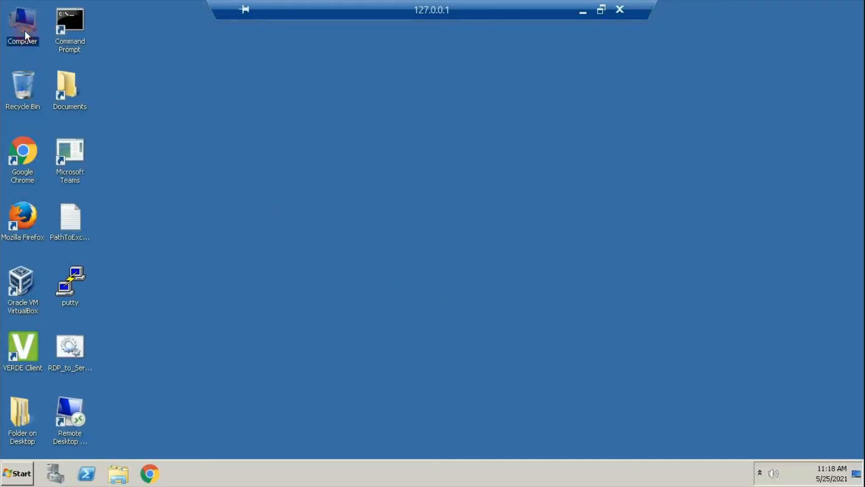
Open Computer Properties showing W2008Bizcarta1 on the bizdom.com domain.
right_click(22, 26)
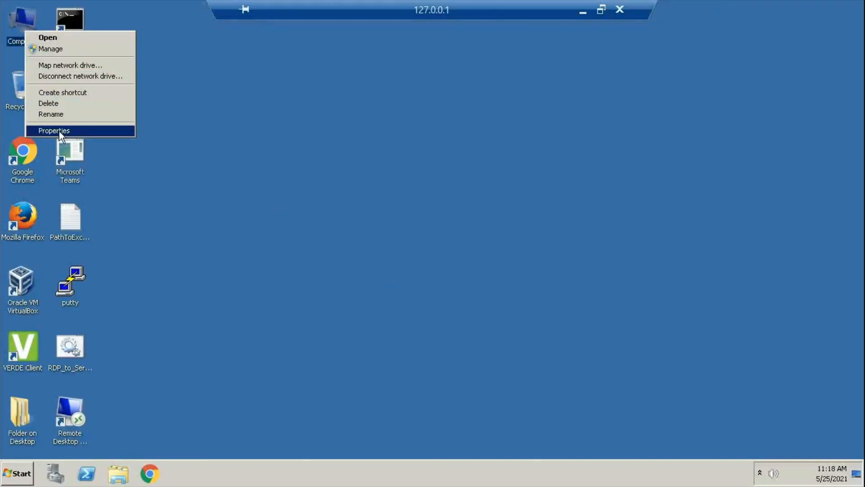
click(54, 130)
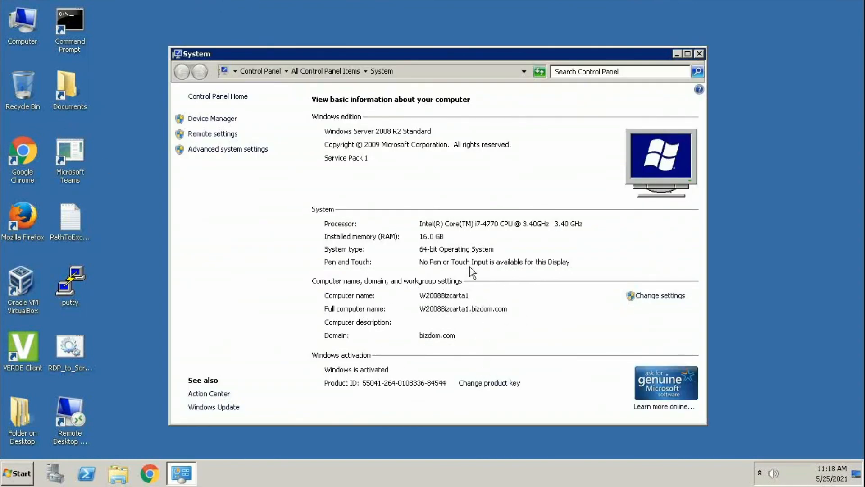
mouse_move(582, 384)
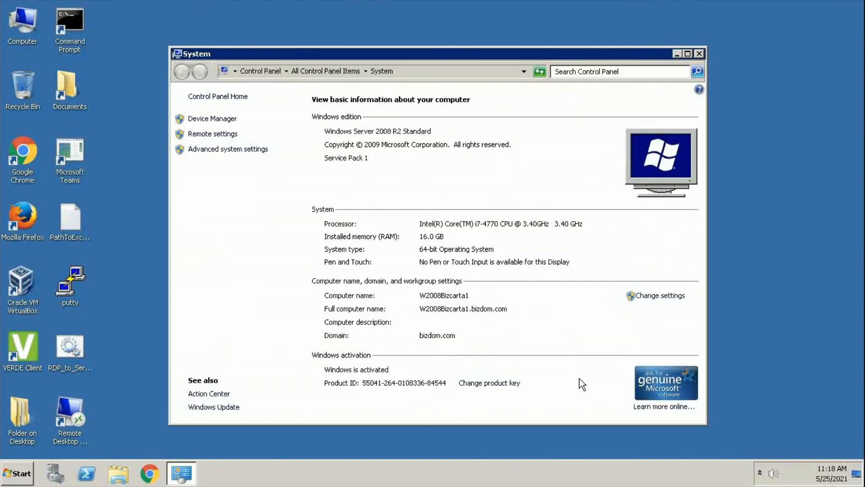
mouse_move(595, 31)
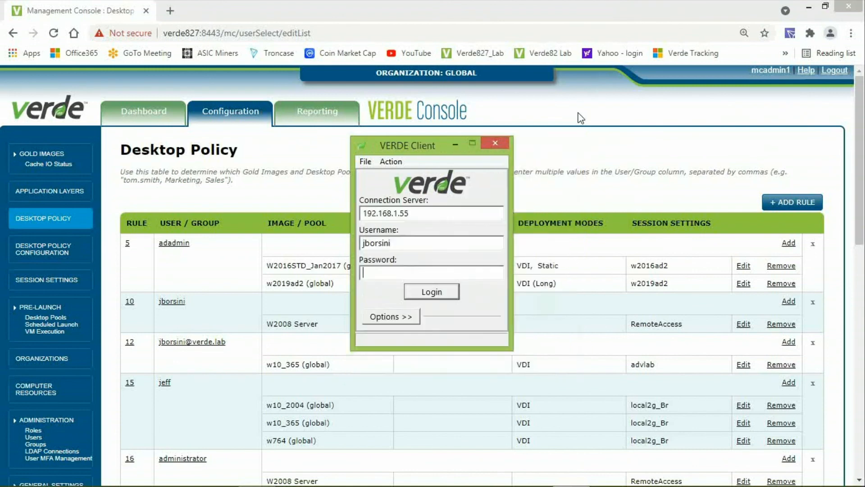
mouse_move(502, 362)
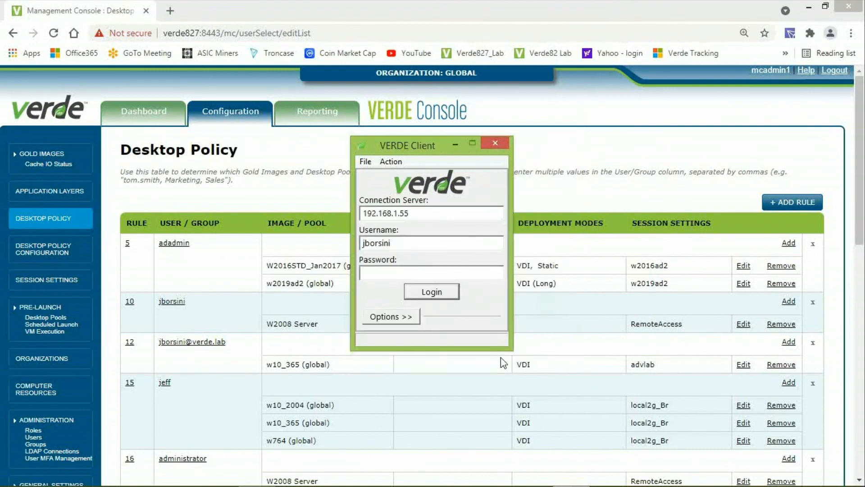